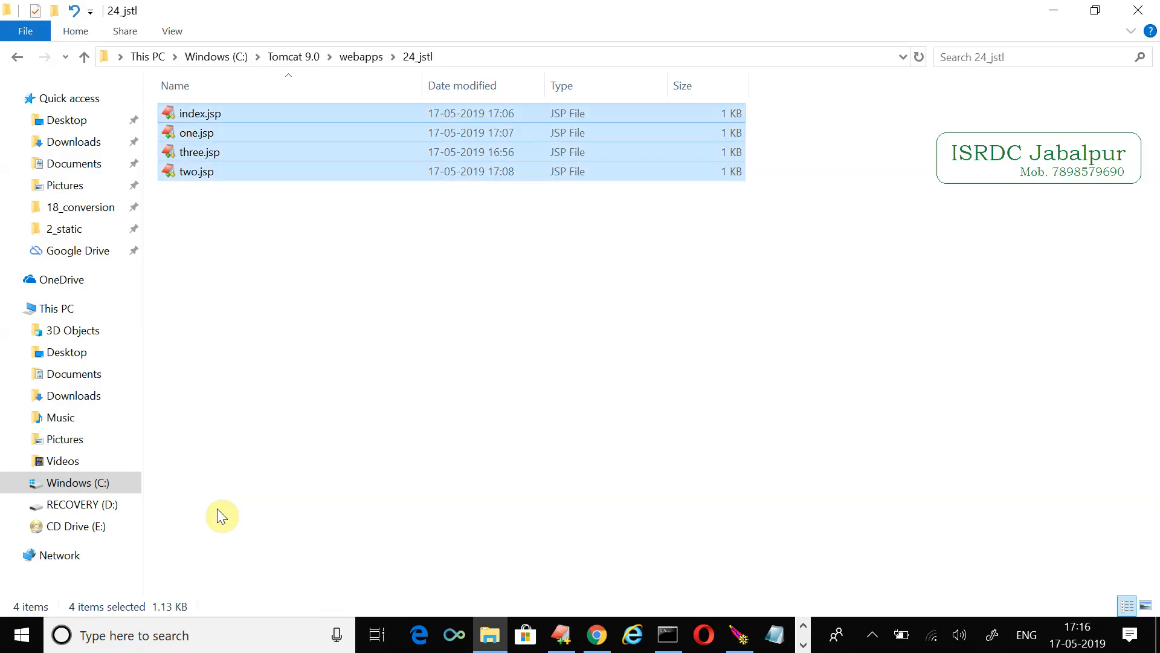
# - Go up to the webapps folder and open 25_jstl with its four JSP pages
pyautogui.click(361, 57)
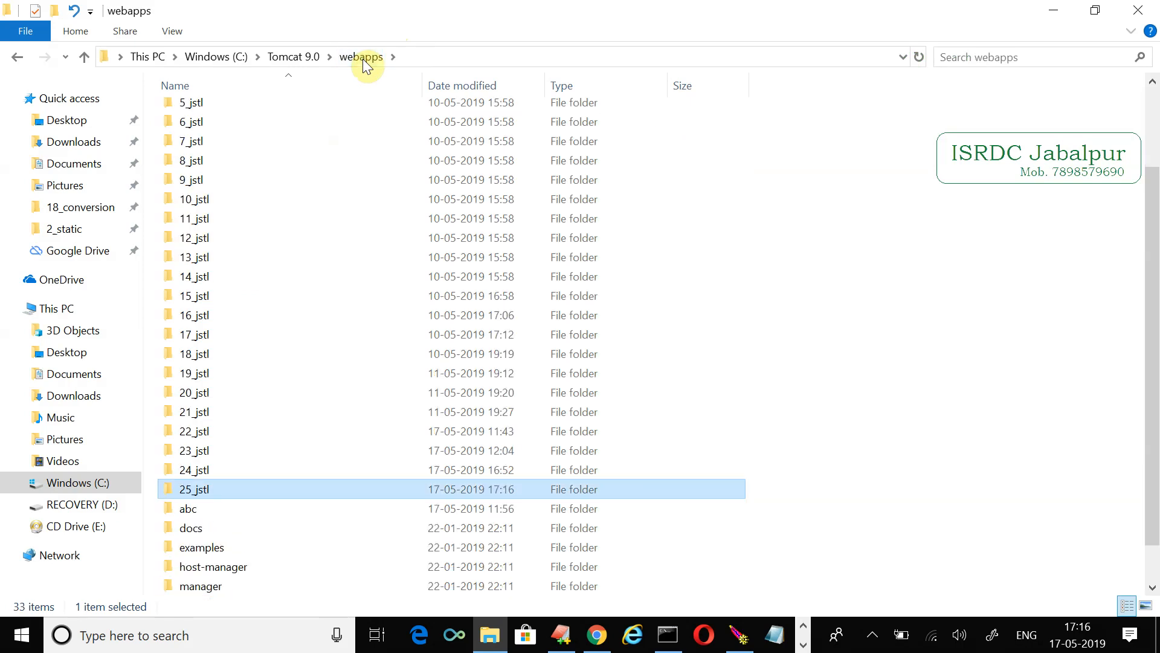
pyautogui.doubleClick(194, 490)
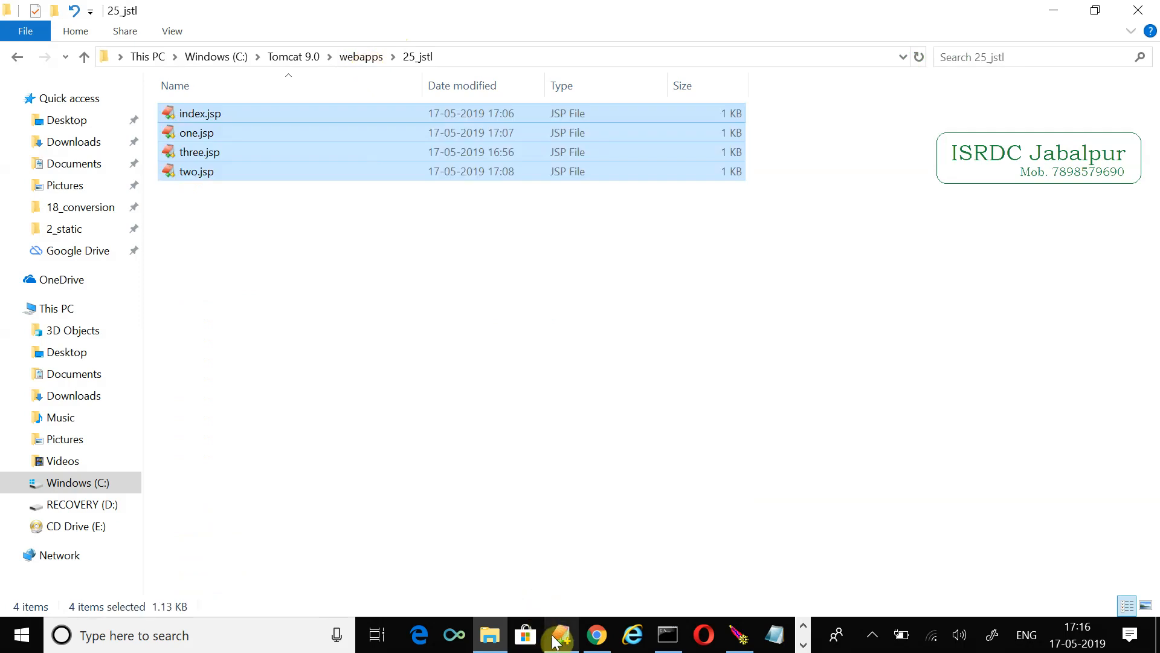
# - Close all open documents and open index.jsp from the 25_jstl folder
pyautogui.click(560, 635)
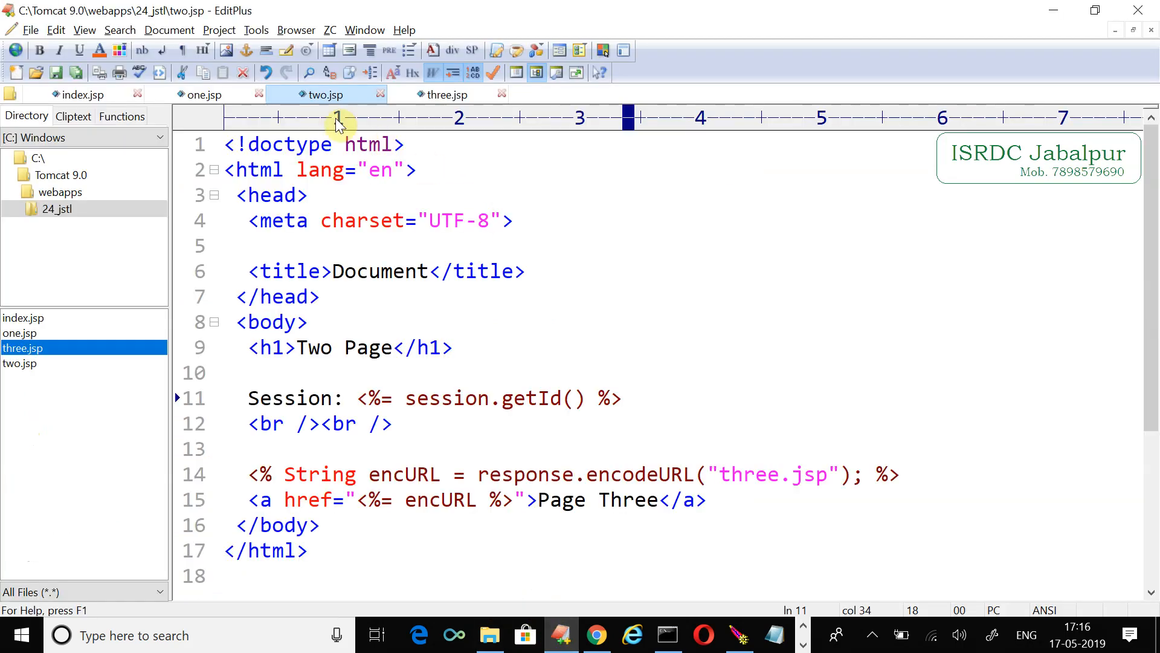
pyautogui.rightClick(324, 94)
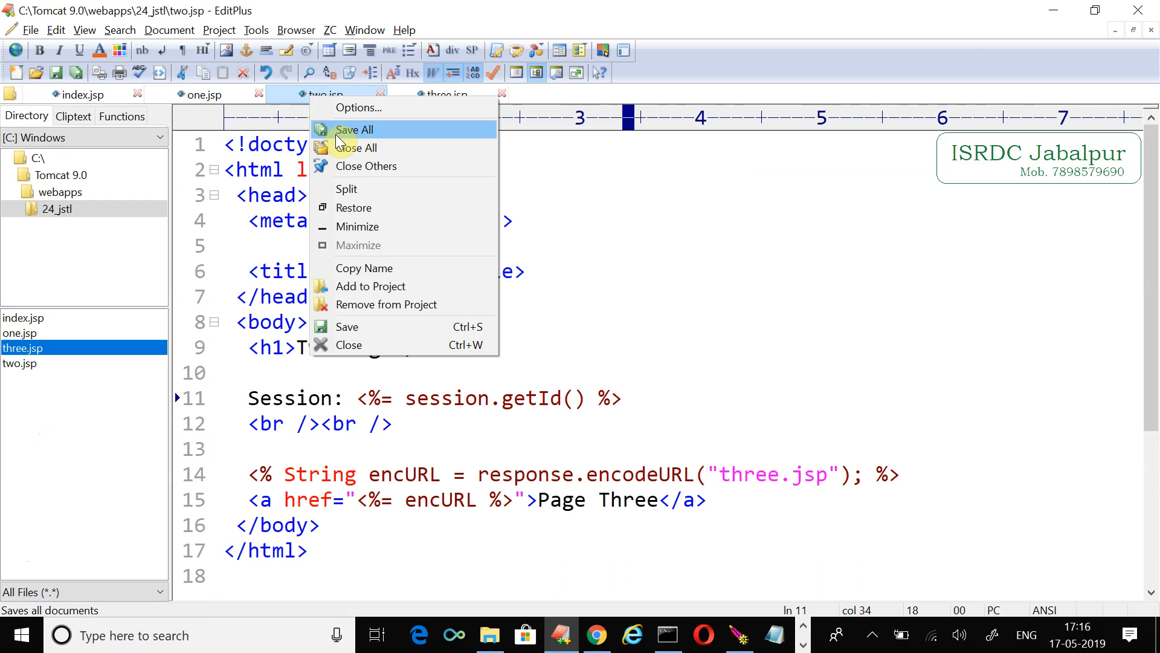
pyautogui.click(363, 148)
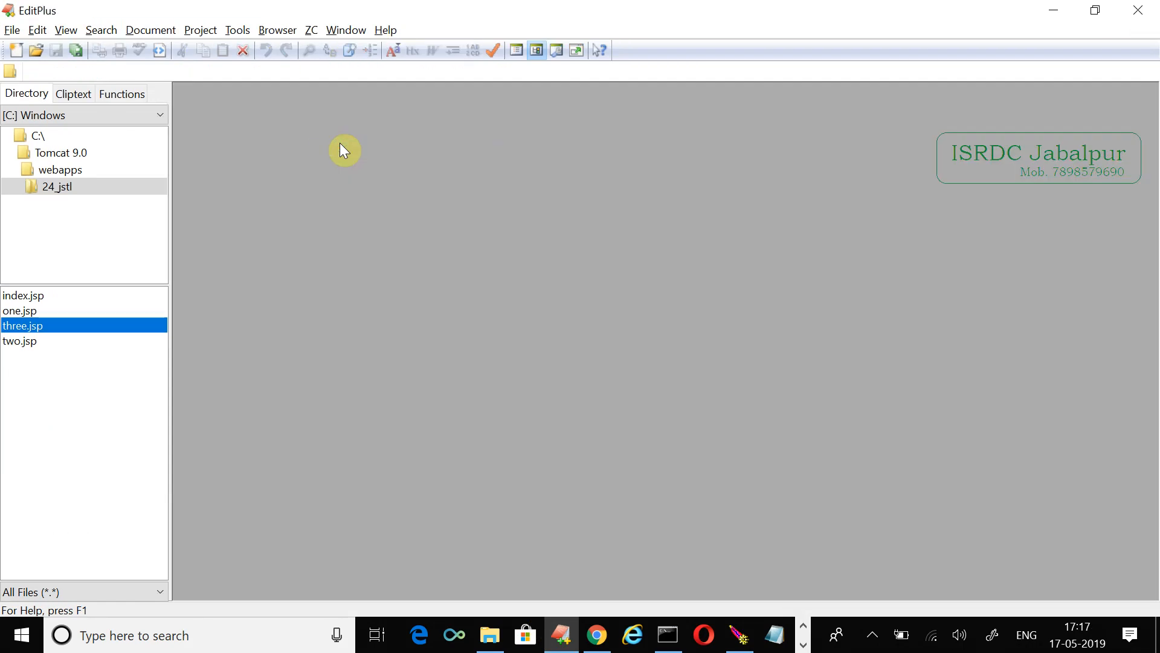
pyautogui.click(57, 186)
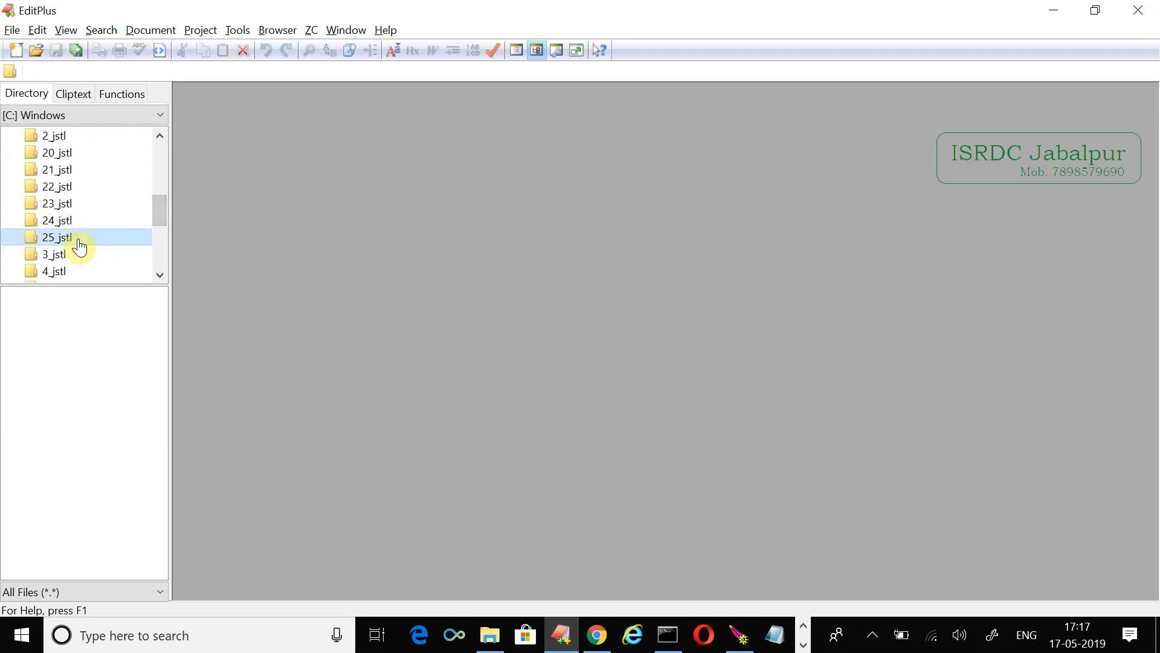
pyautogui.doubleClick(58, 237)
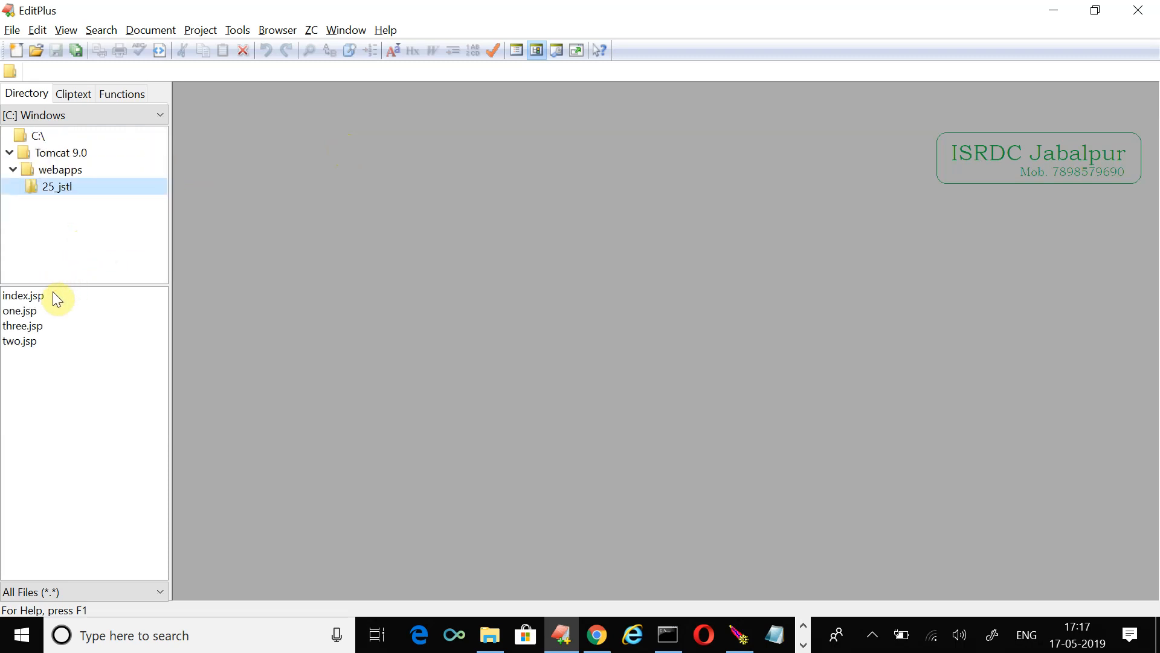
pyautogui.doubleClick(25, 295)
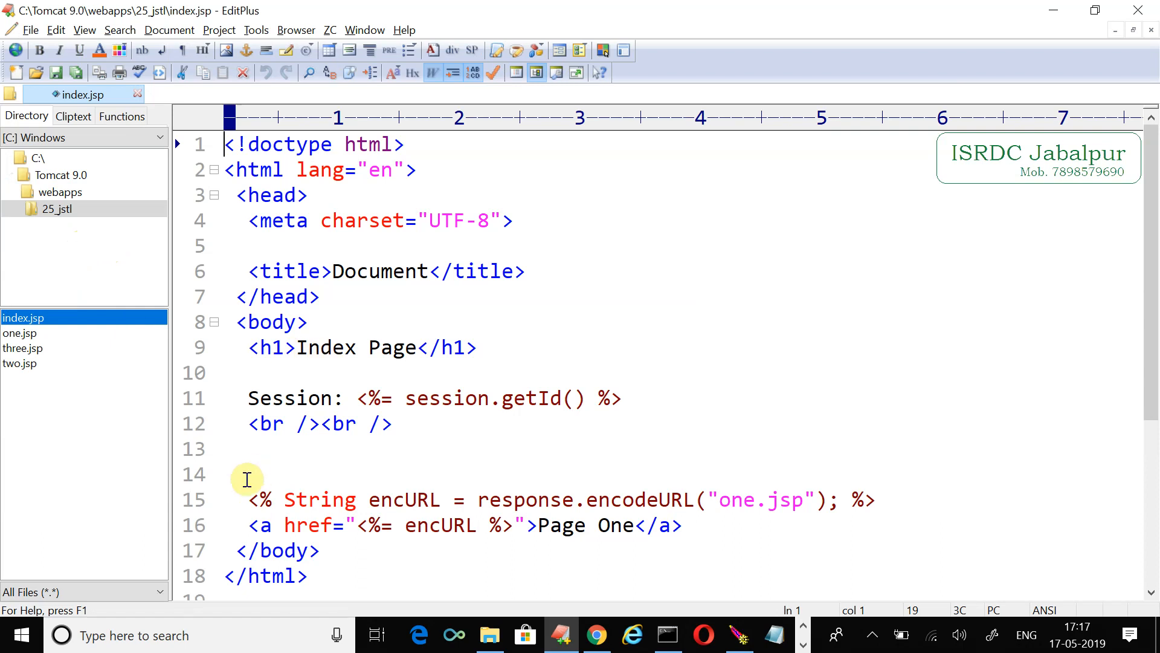
# - Remove the encodeURL scriptlet and set the Page One link's href directly to one.jsp
pyautogui.moveTo(248, 499); pyautogui.dragTo(878, 499)
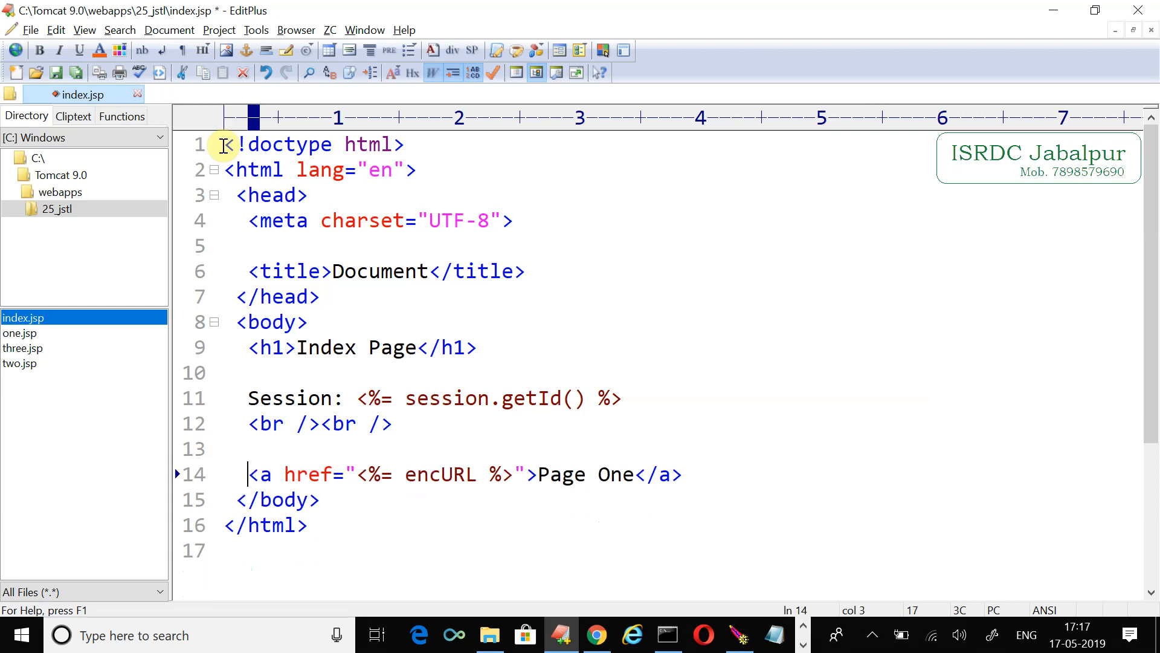
pyautogui.moveTo(357, 473); pyautogui.dragTo(515, 474)
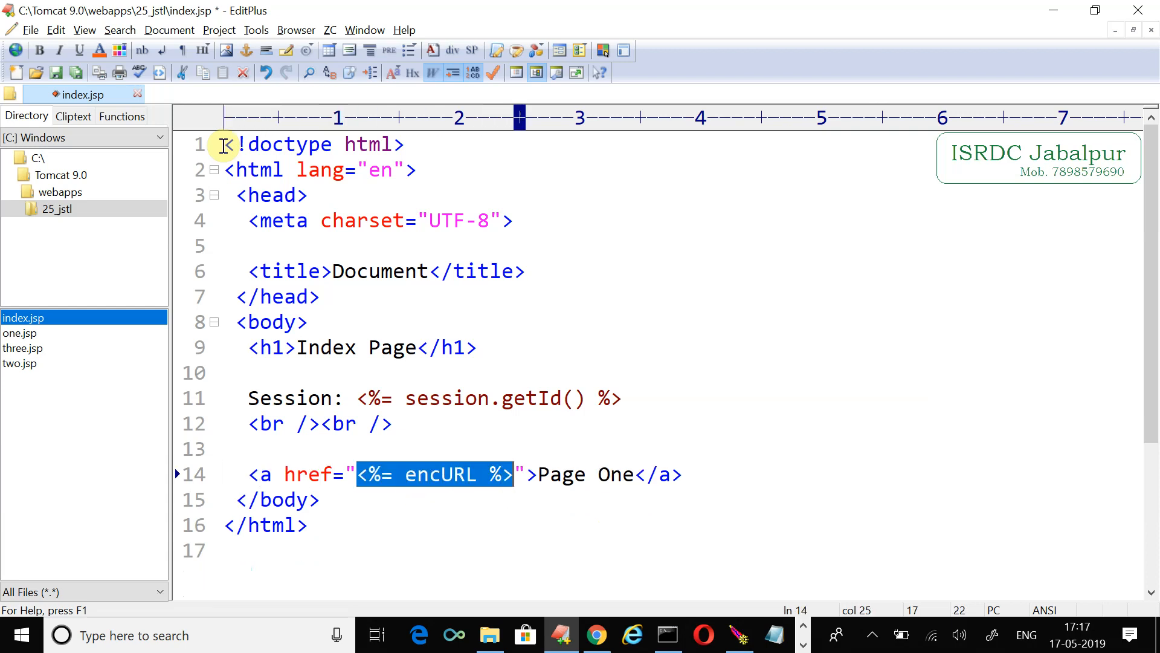
pyautogui.write('one.js')
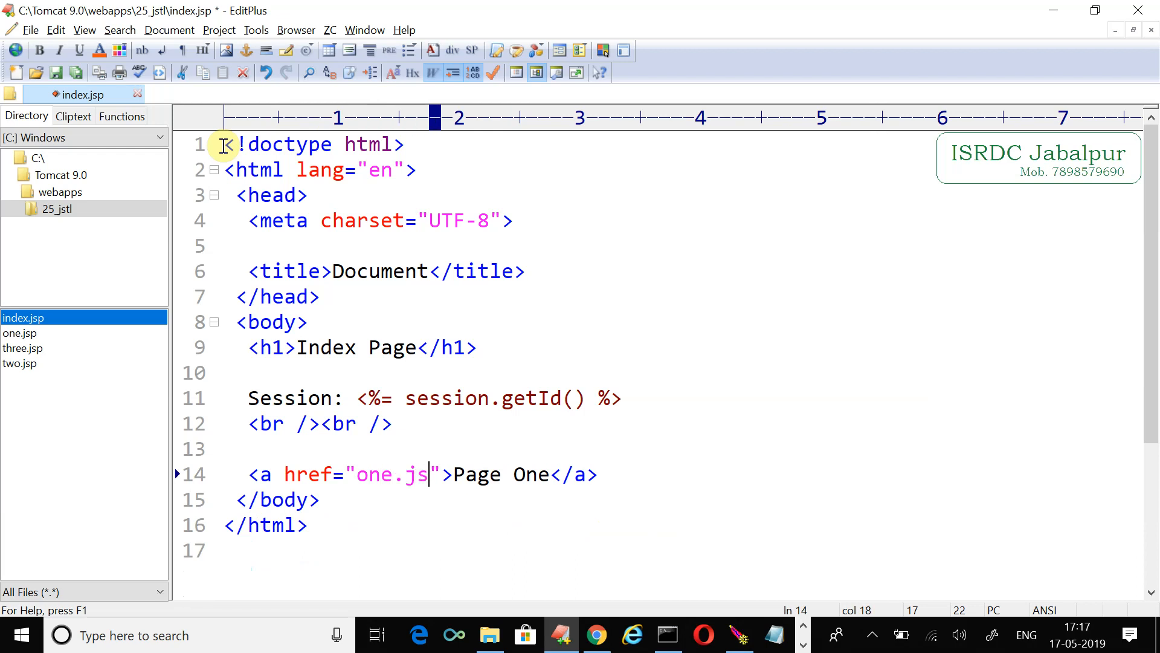
pyautogui.write('p')
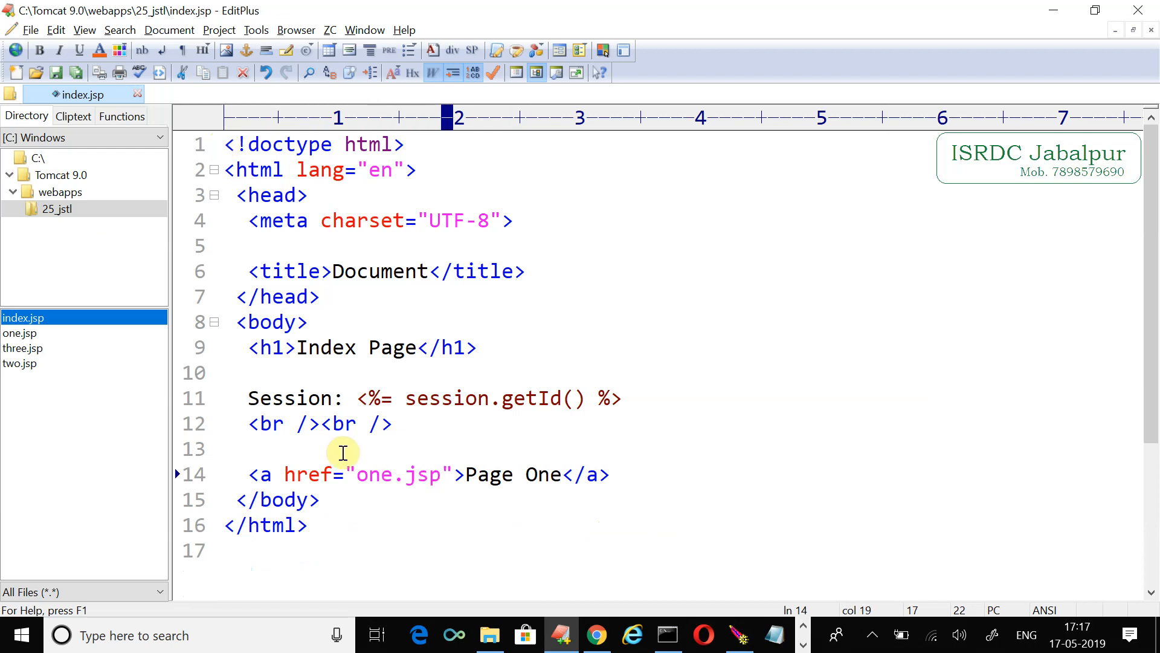
# - In one.jsp, delete the encodeURL scriptlet line and point the link to two.jsp
pyautogui.click(21, 334)
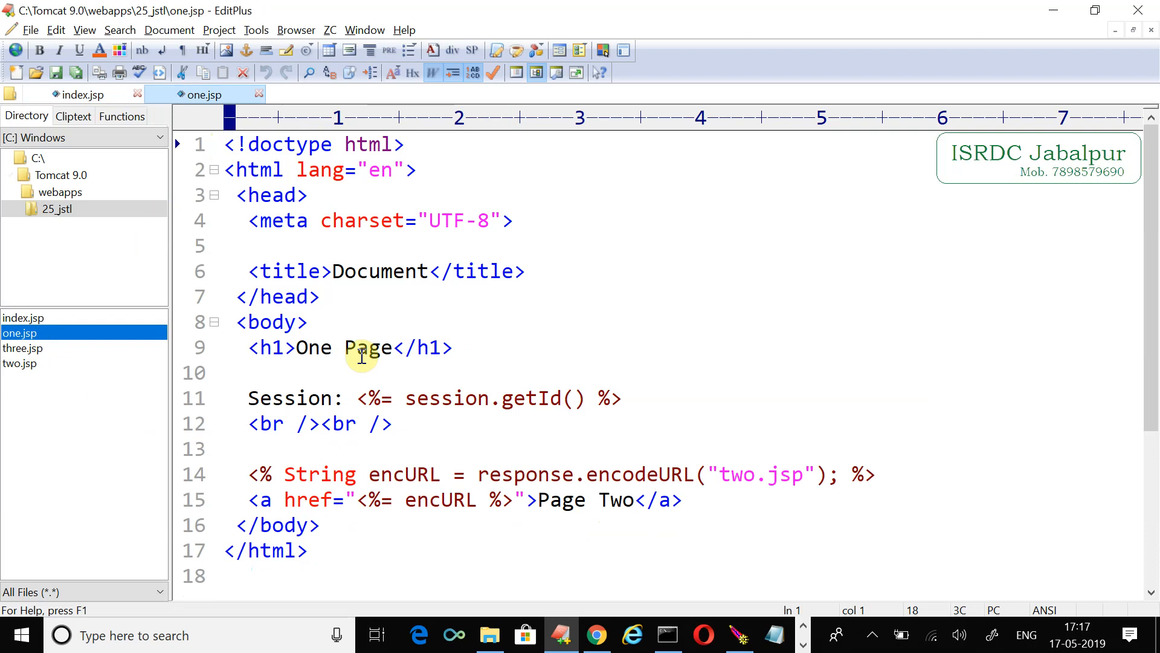
pyautogui.tripleClick(519, 473)
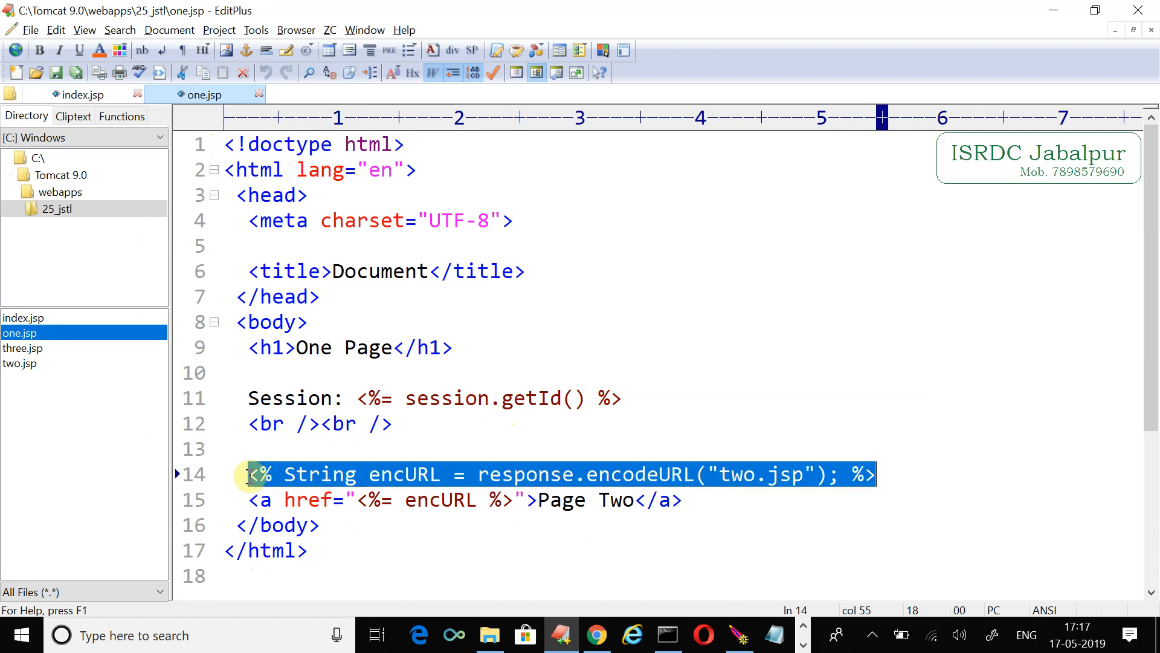
pyautogui.press('Delete')
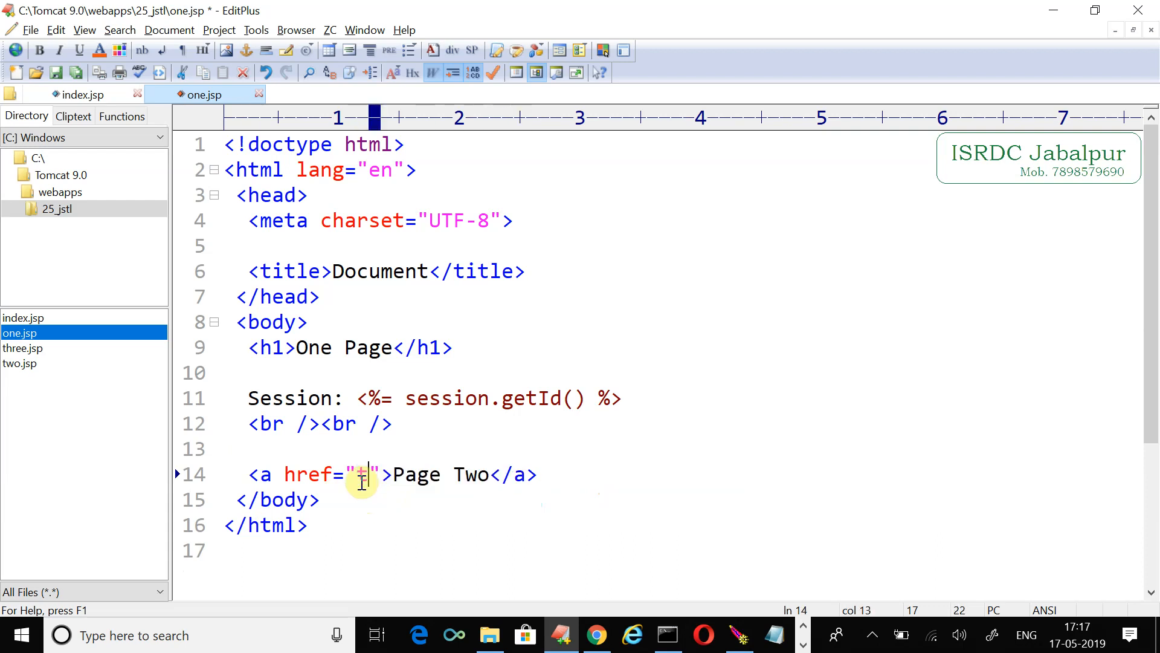
pyautogui.write('wo.jsp')
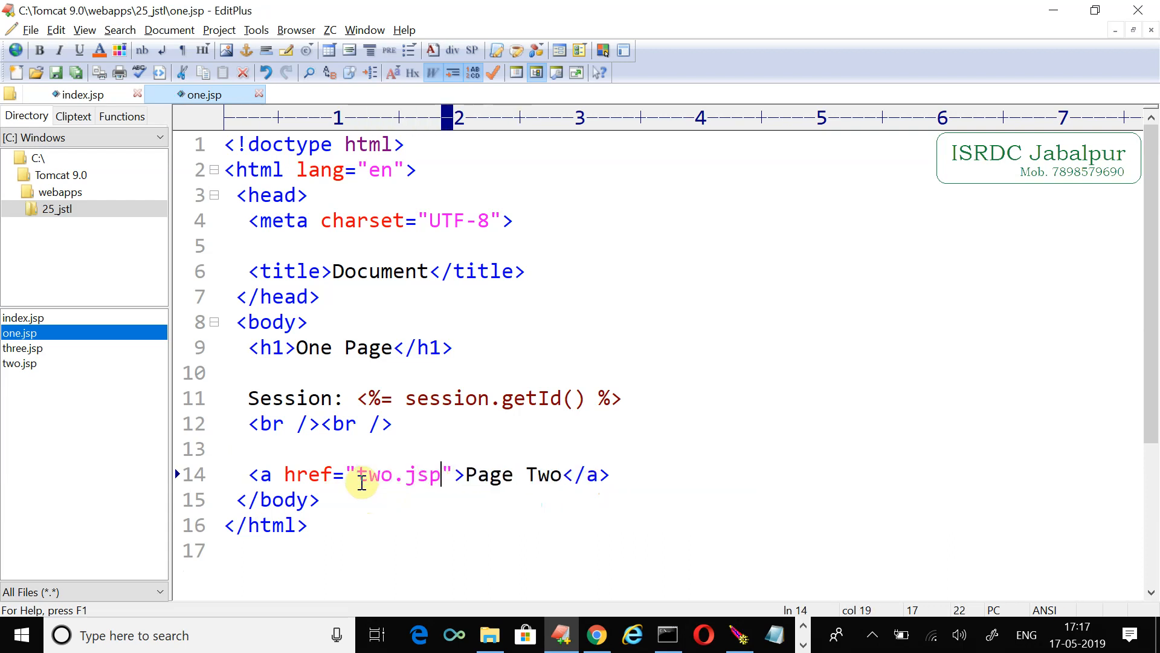
pyautogui.moveTo(29, 355)
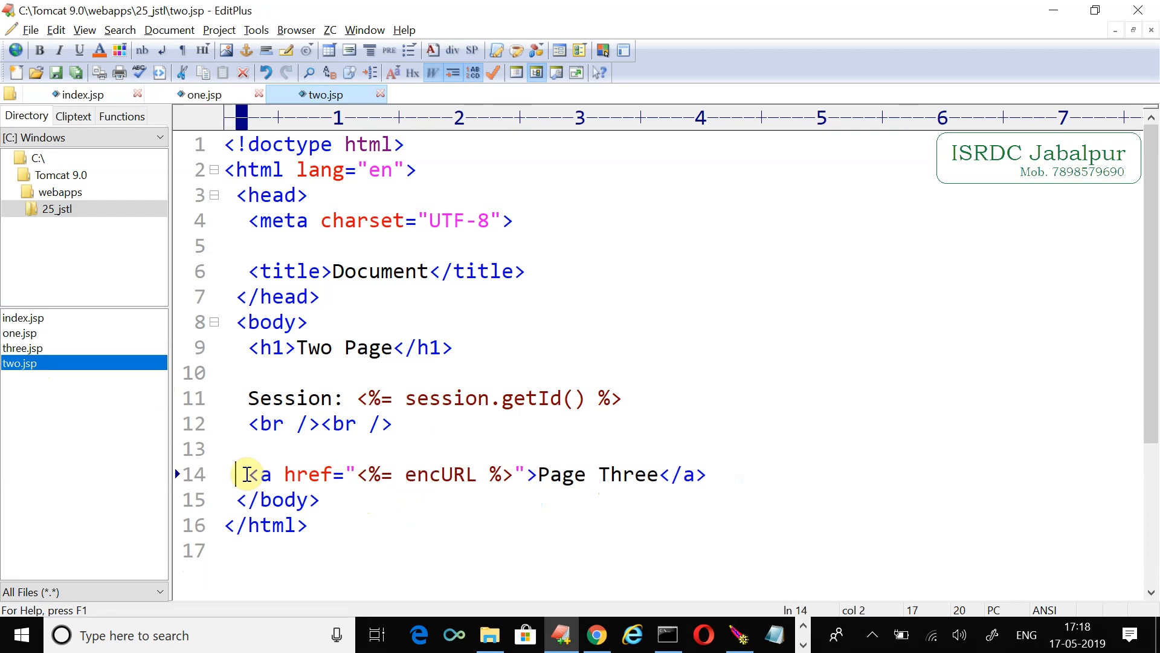
# - In two.jsp, replace the encURL expression so the link points to three.jsp
pyautogui.moveTo(359, 474); pyautogui.dragTo(477, 474)
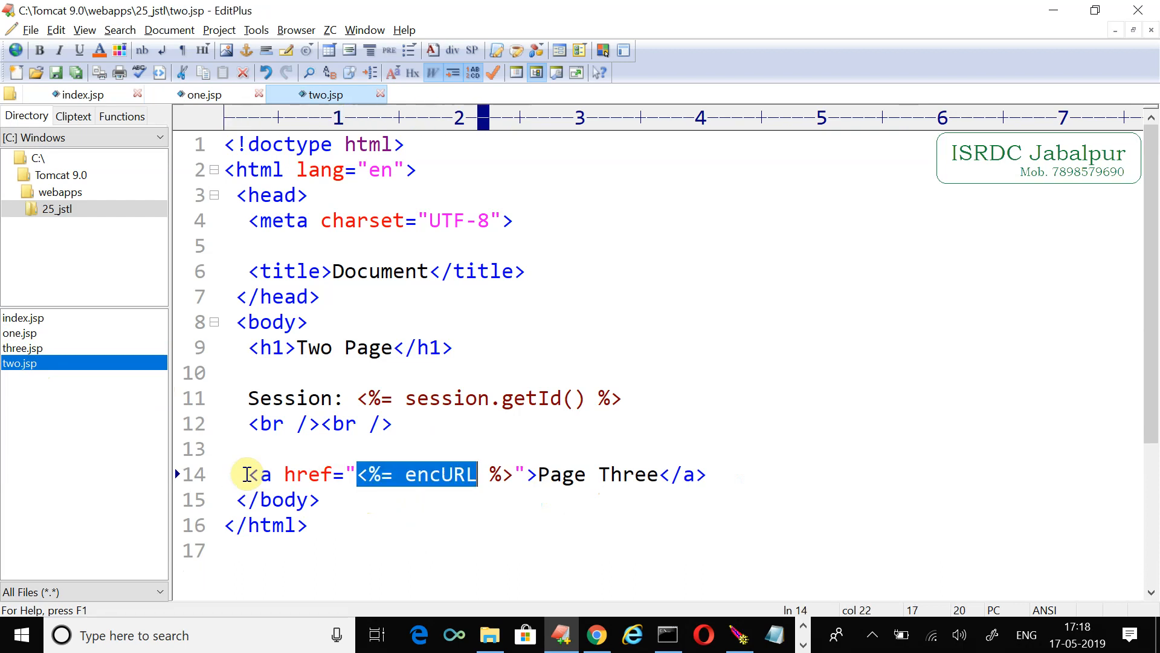
pyautogui.write('three')
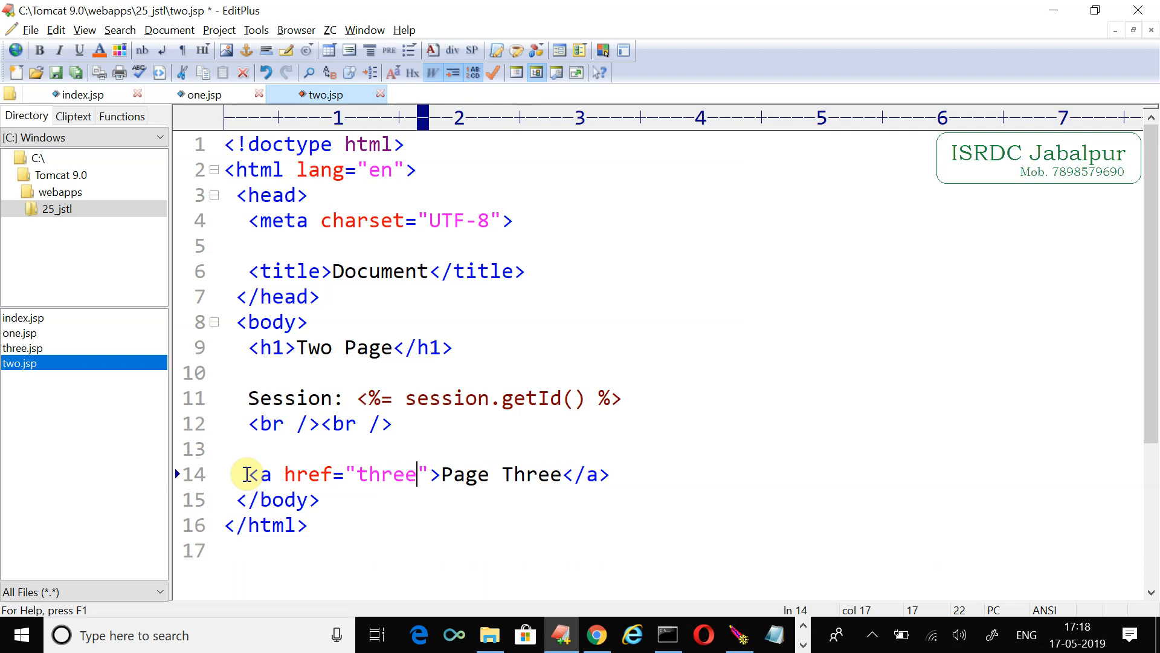
pyautogui.write('.jsp')
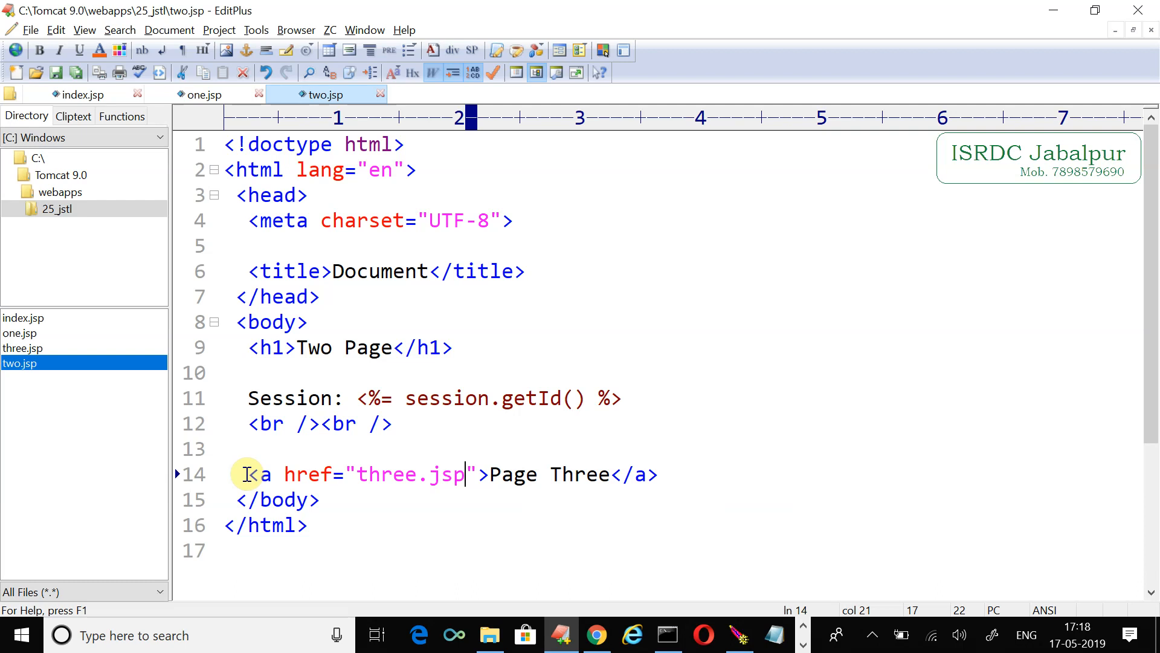
pyautogui.moveTo(358, 397)
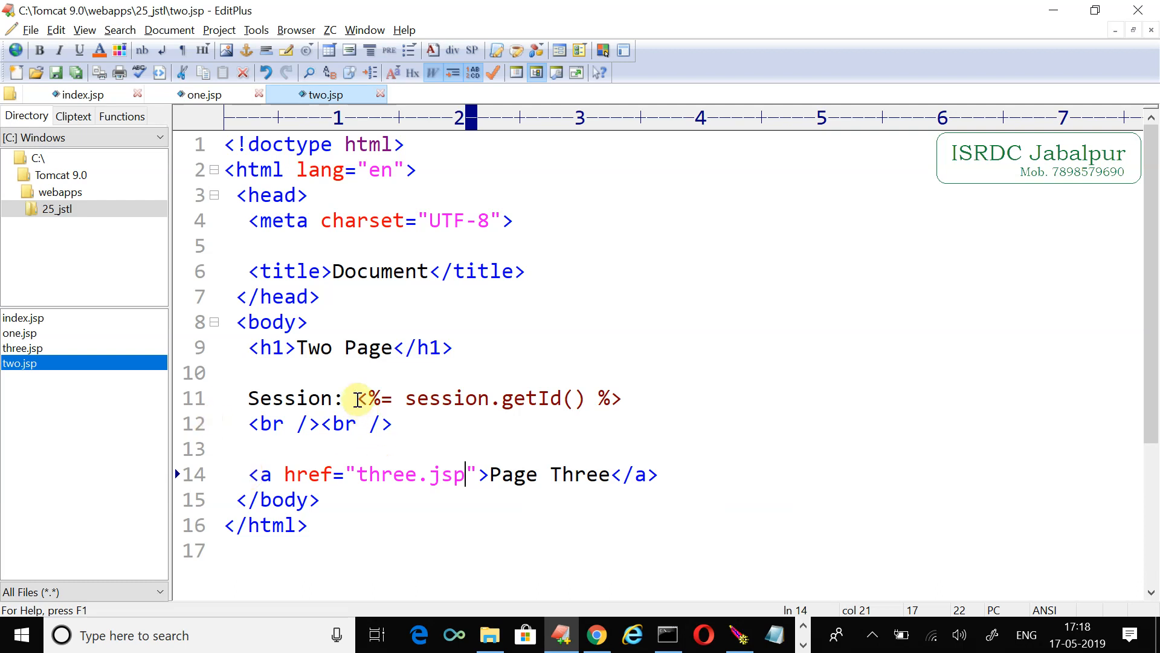
pyautogui.moveTo(357, 398); pyautogui.dragTo(620, 398)
pyautogui.write('localhost:8080/25')
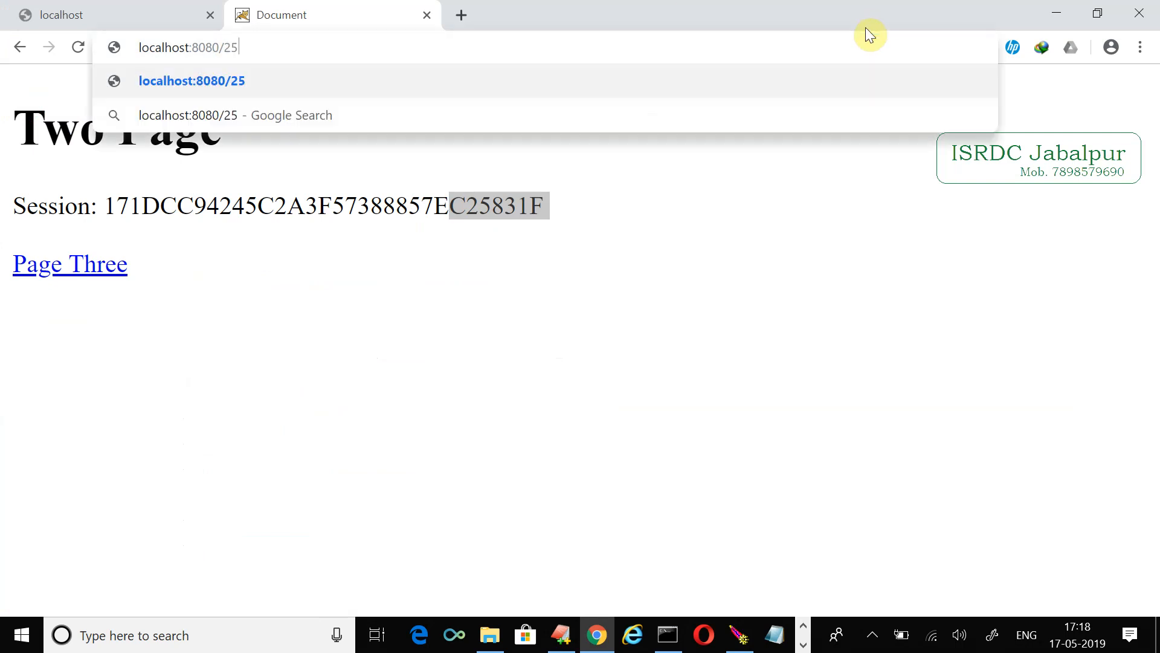
# - Check Chrome's cookie settings confirm cookies are blocked, then return to the Two Page tab
pyautogui.write('_jstl')
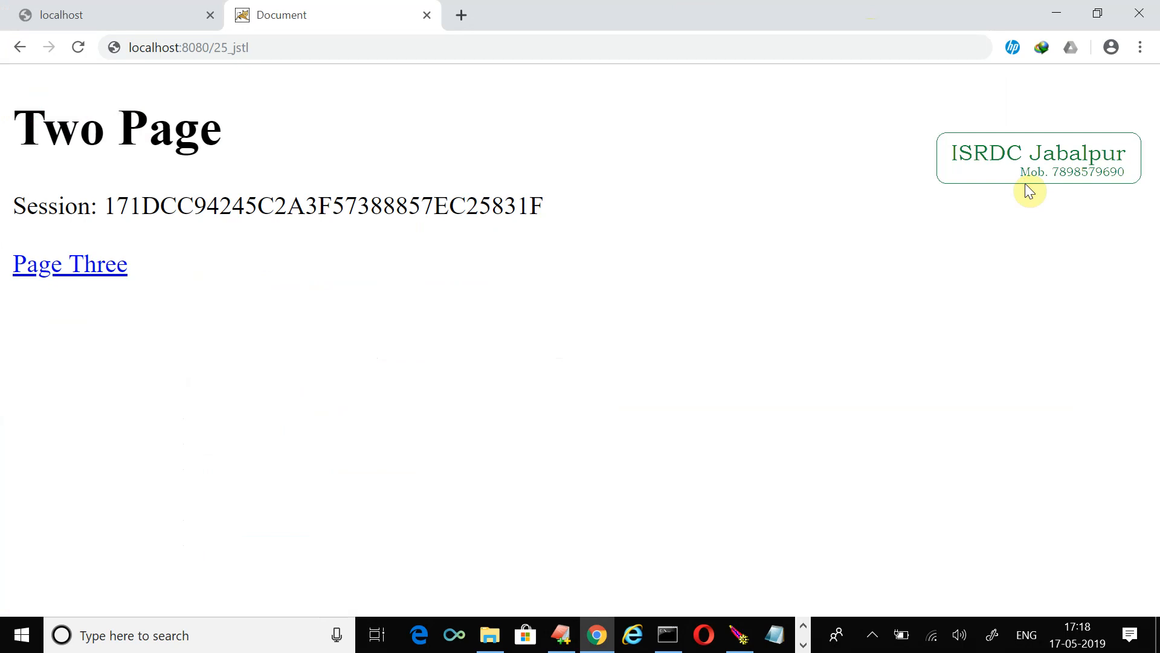
pyautogui.click(1140, 47)
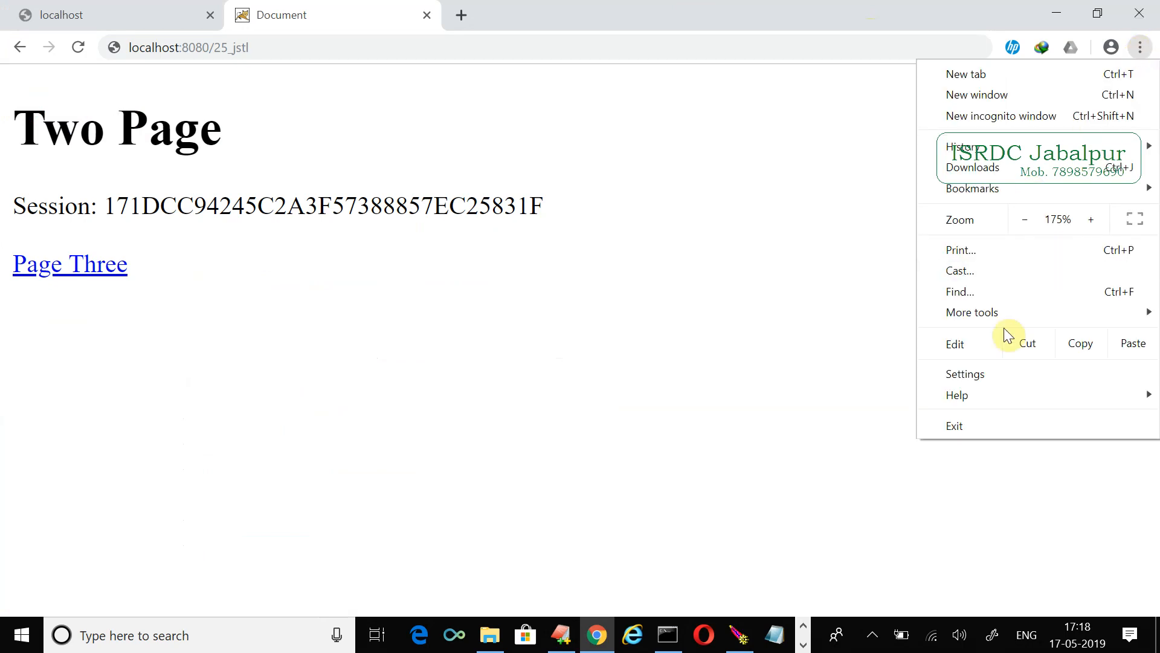
pyautogui.click(964, 373)
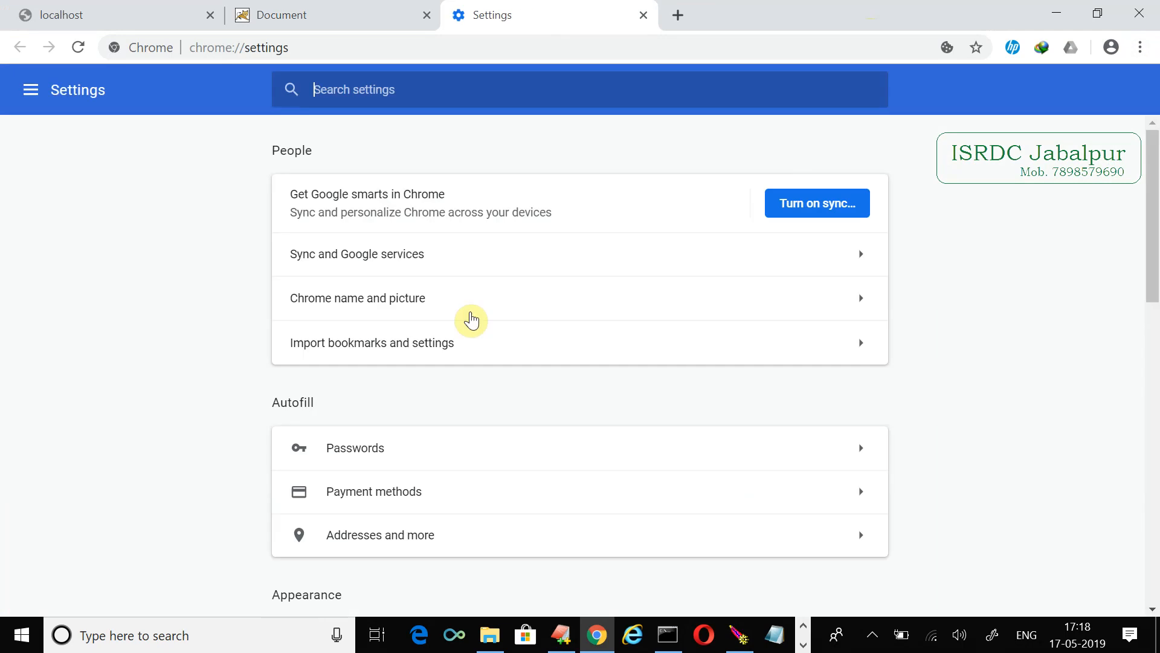
pyautogui.scroll(-3)
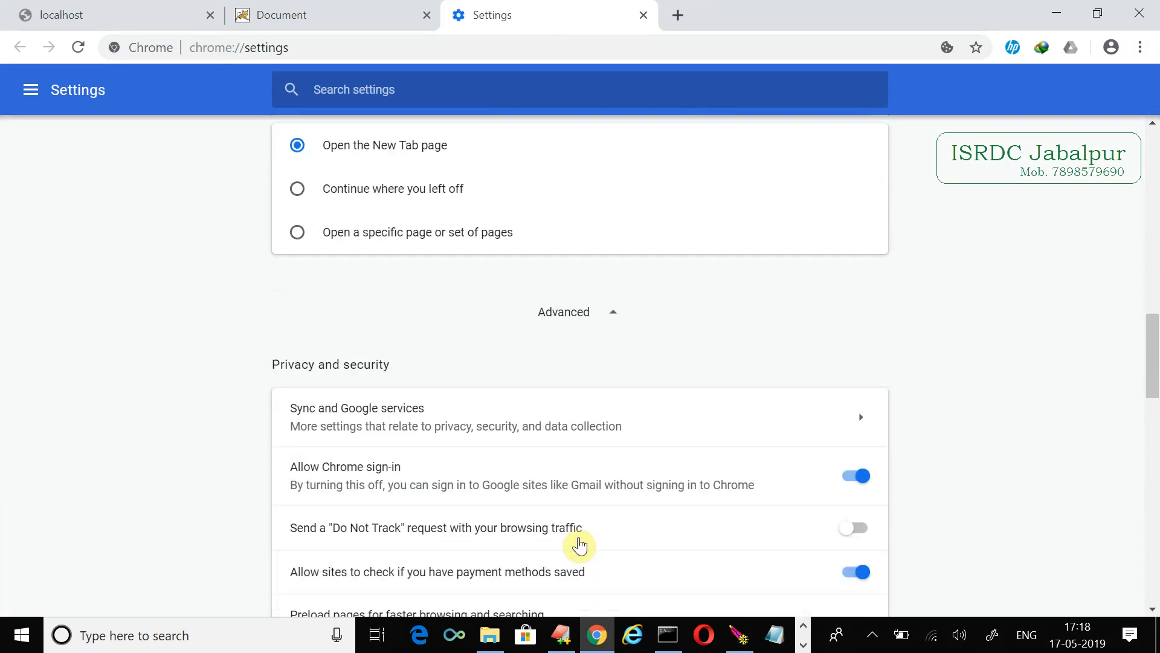
pyautogui.scroll(-3)
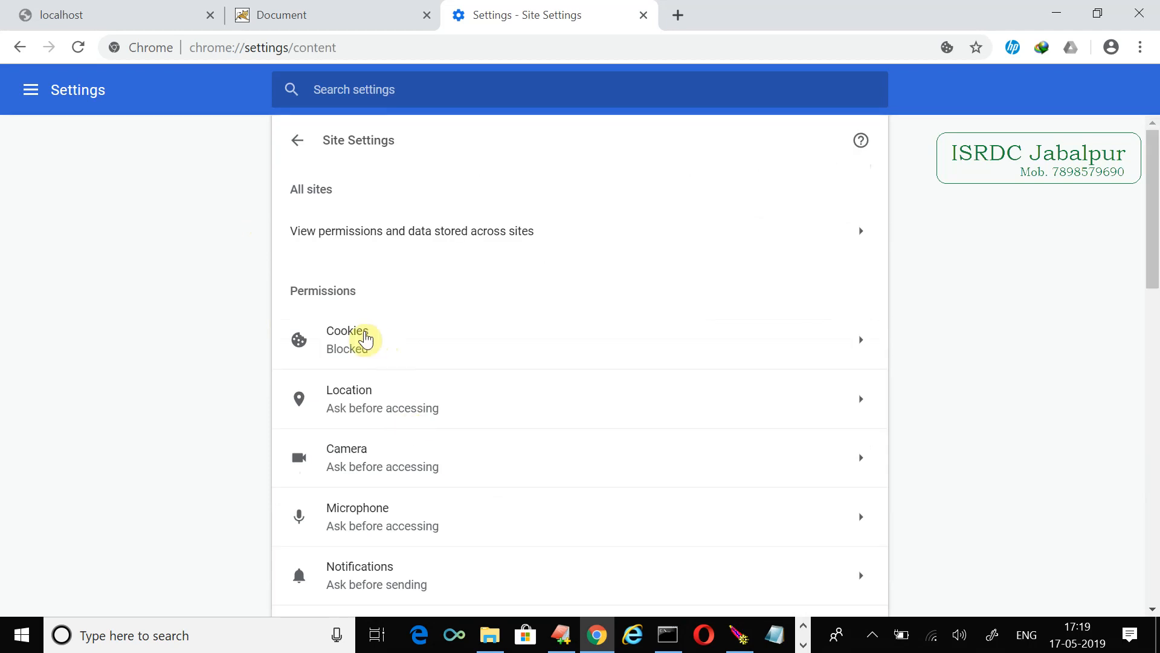
pyautogui.click(363, 339)
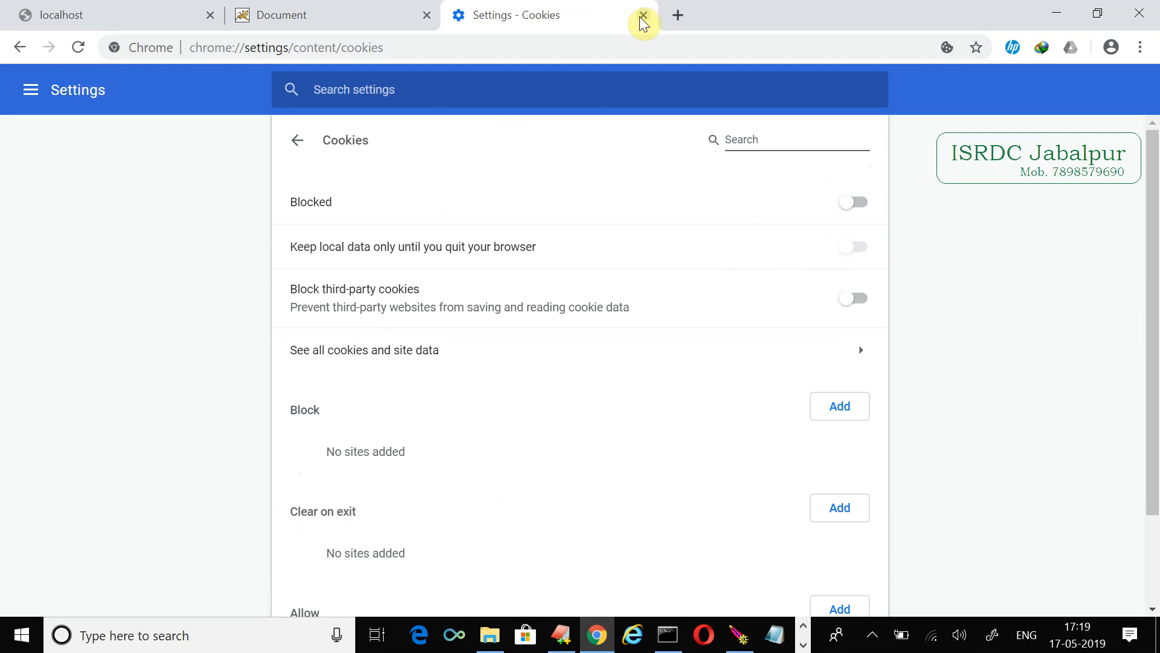
pyautogui.click(642, 14)
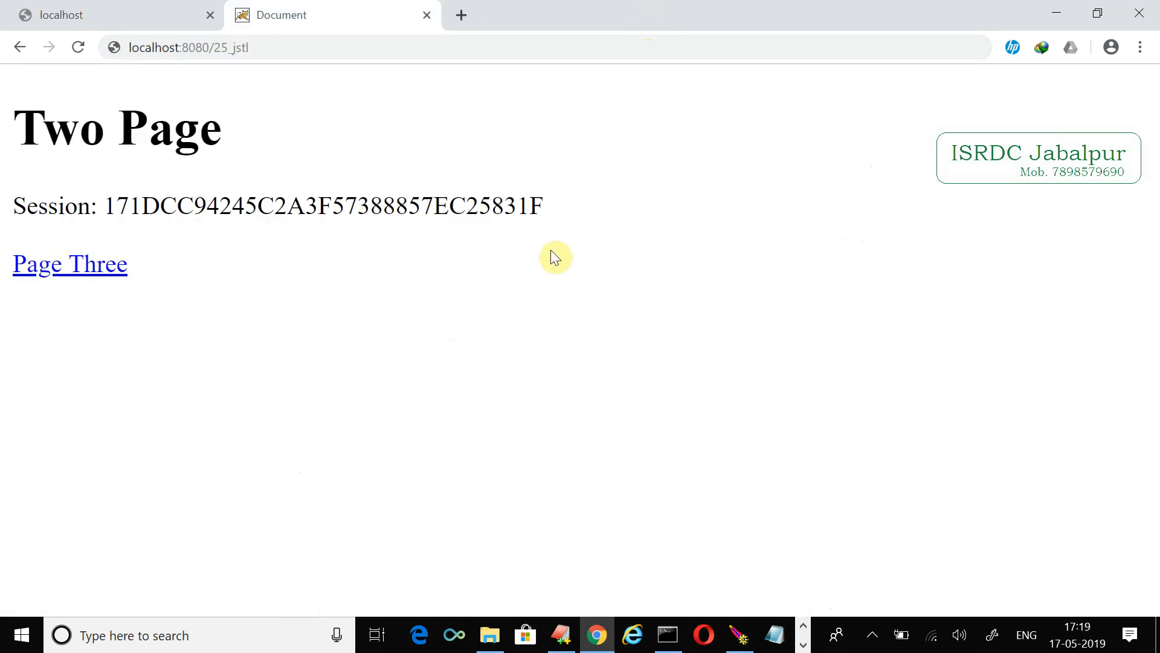
pyautogui.moveTo(554, 264)
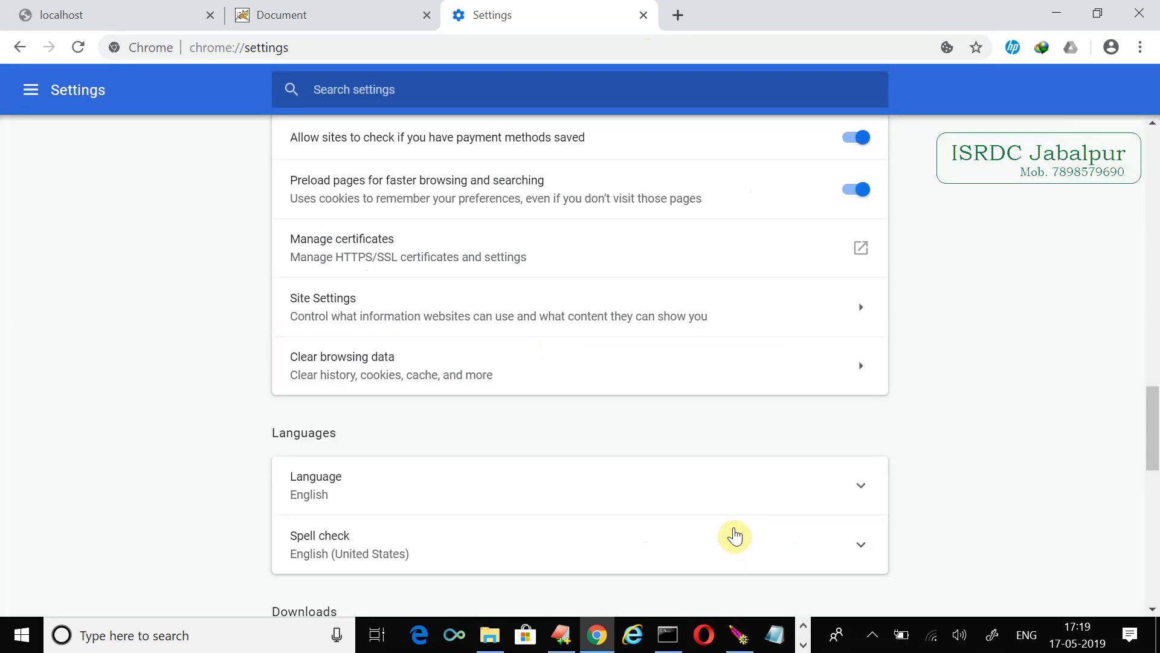
pyautogui.click(641, 14)
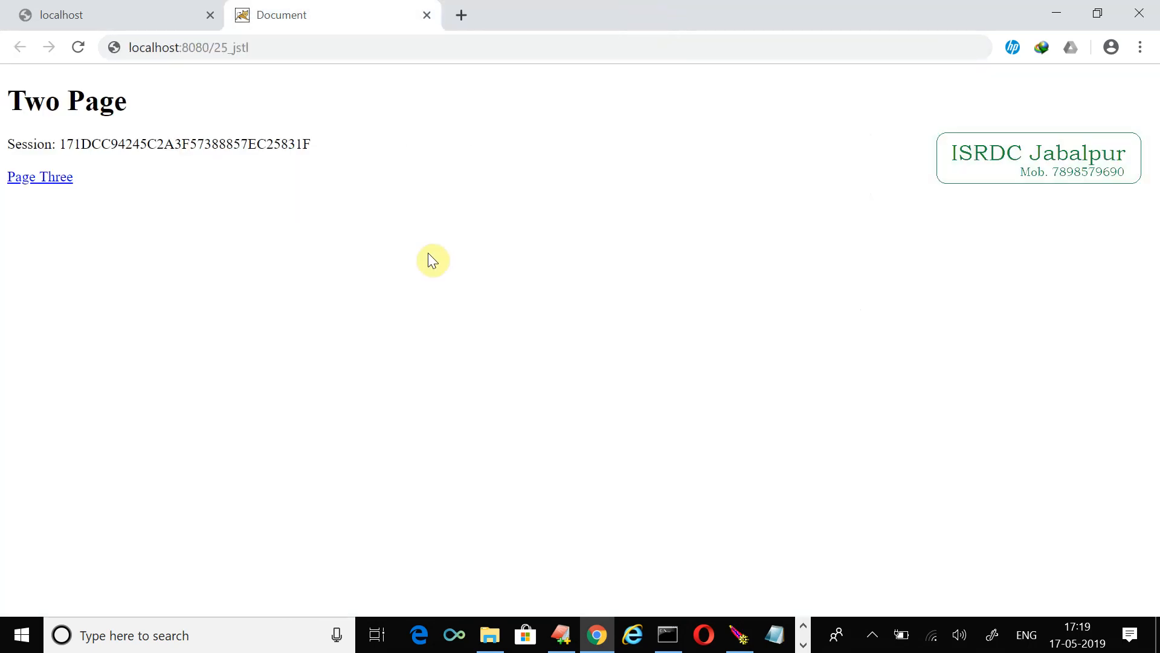
pyautogui.moveTo(444, 230)
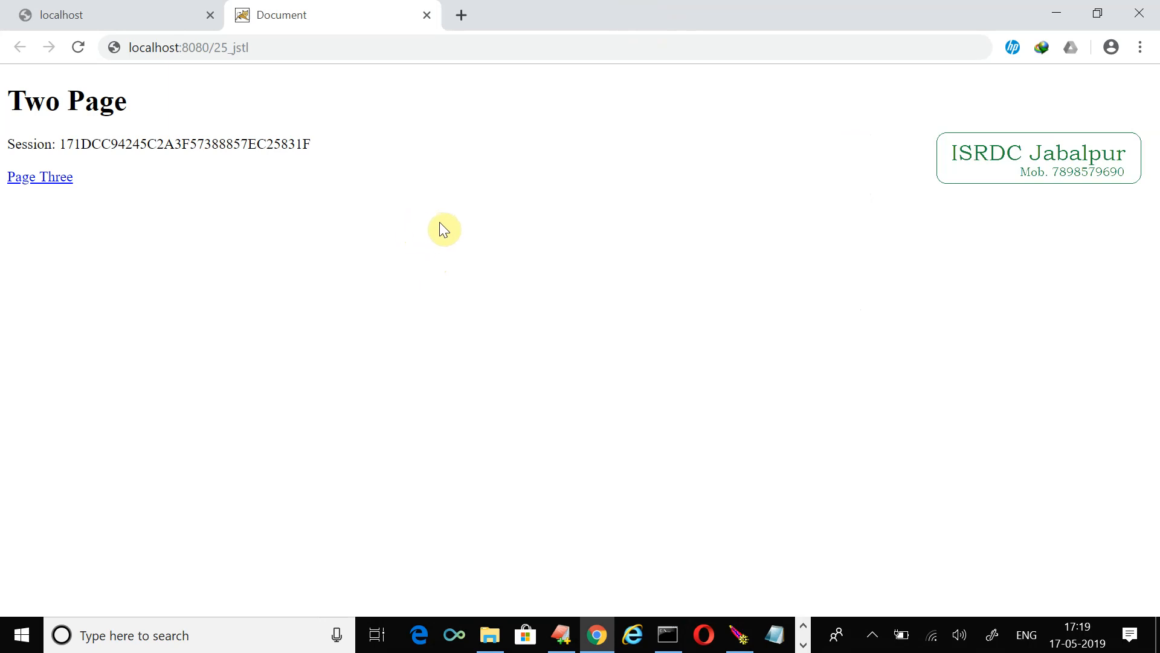
# - Zoom in and load localhost:8080/25_jstl/index.jsp, noting the last characters of its session ID
pyautogui.press('ctrl+plus')
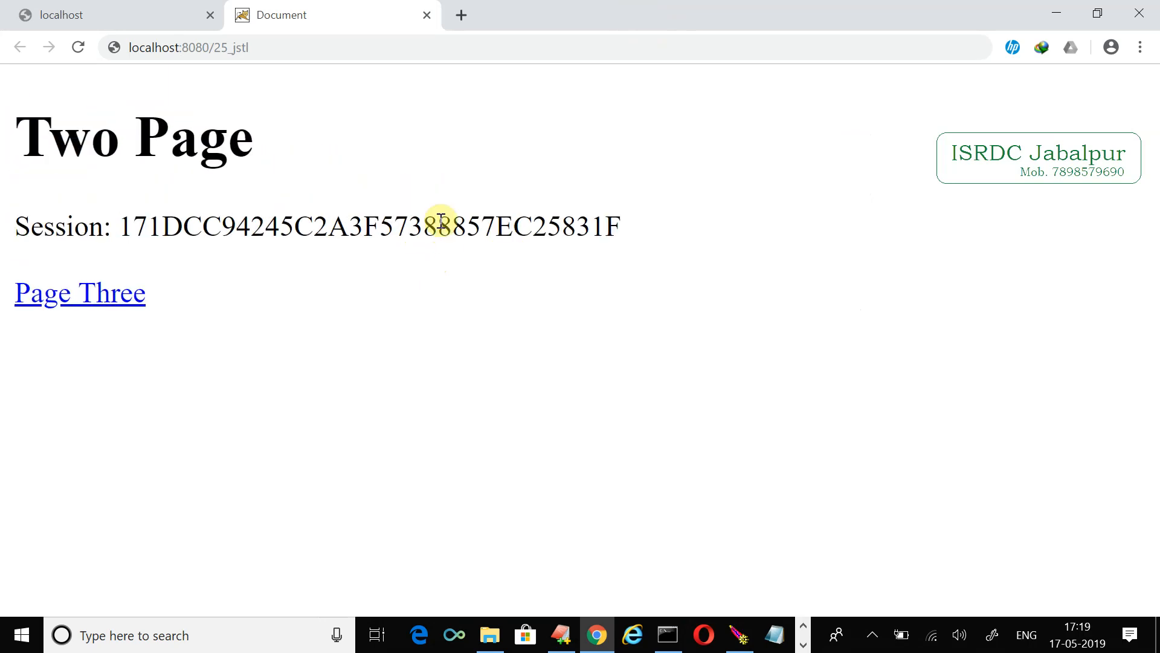
pyautogui.moveTo(305, 56)
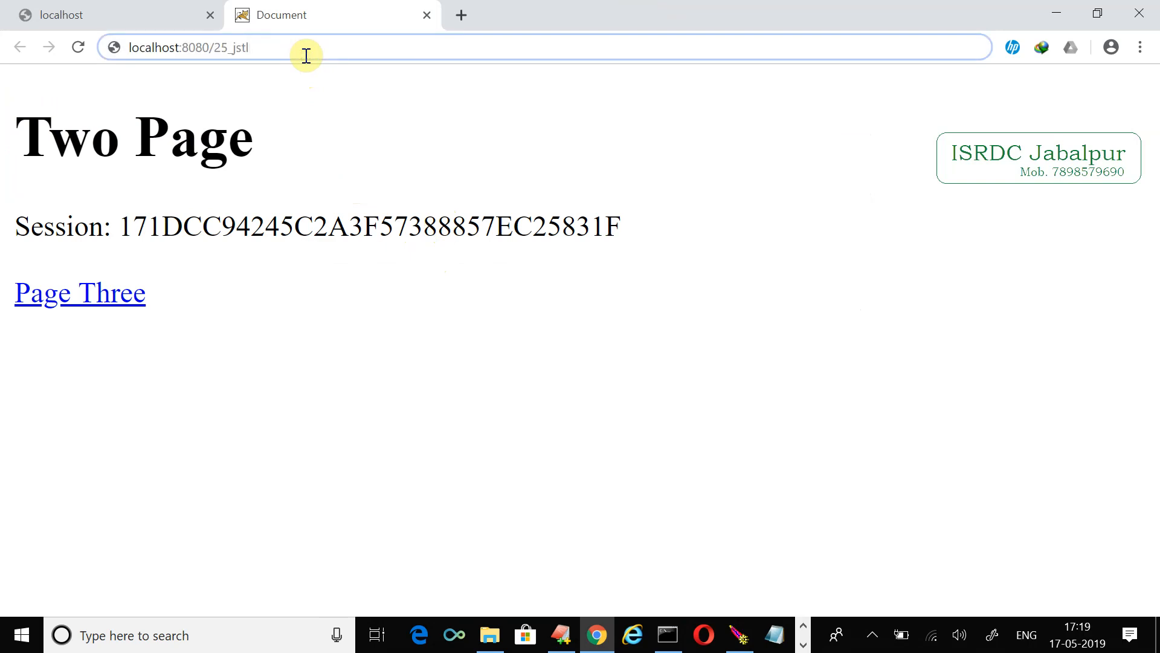
pyautogui.write('/index.j')
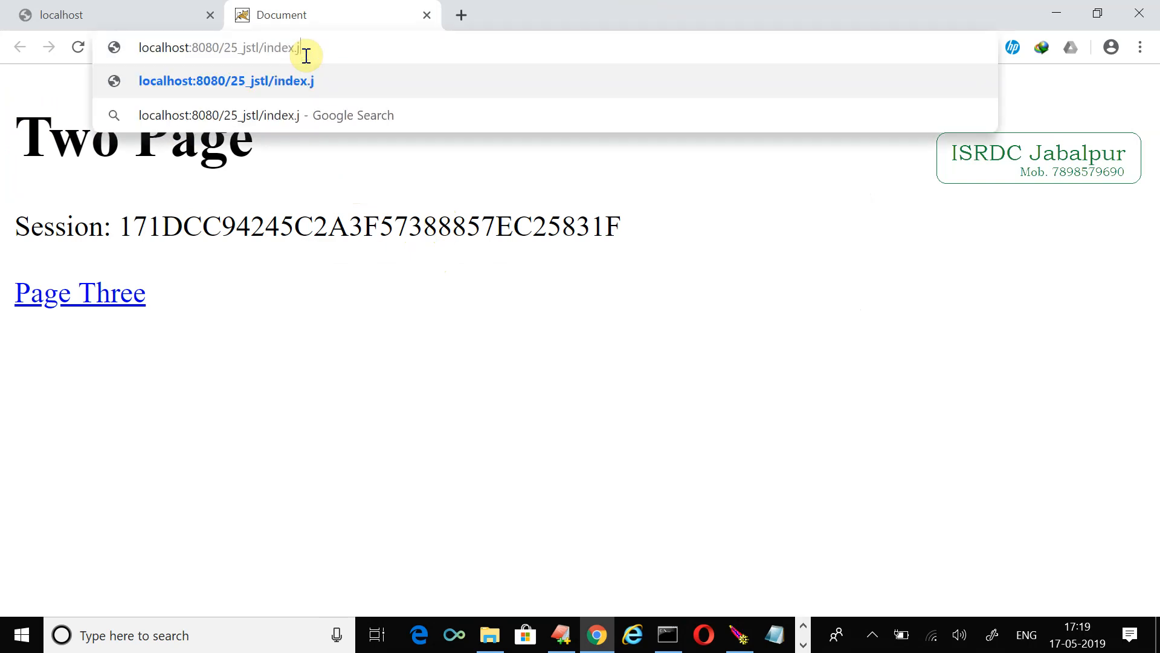
pyautogui.write('sp')
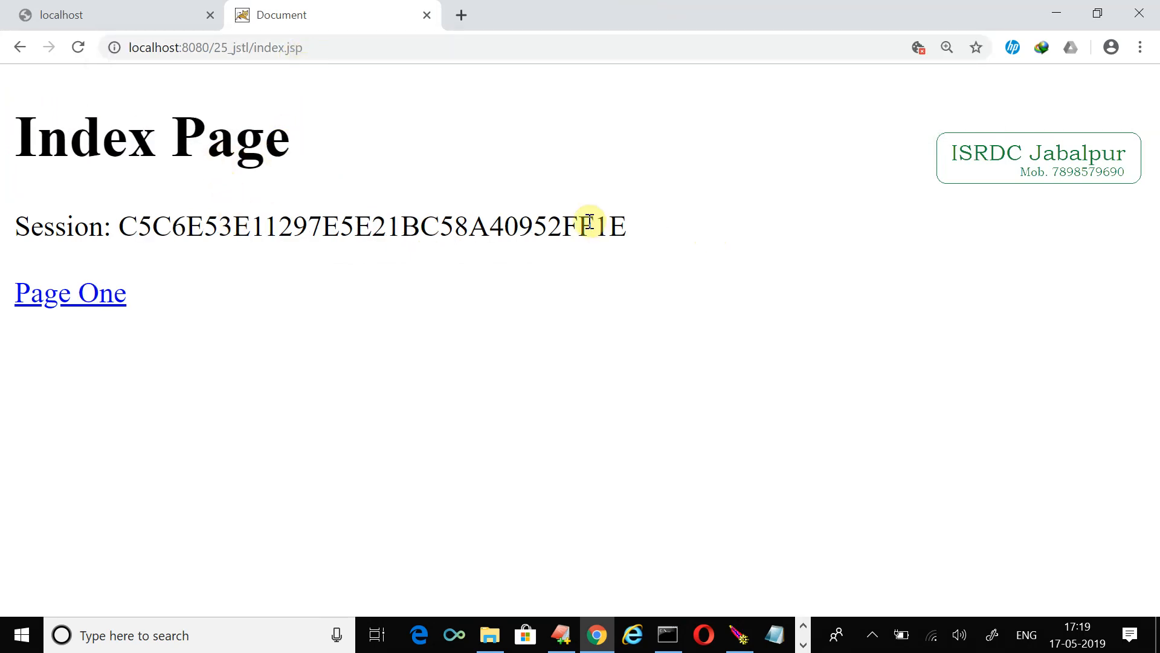
pyautogui.moveTo(560, 227); pyautogui.dragTo(633, 226)
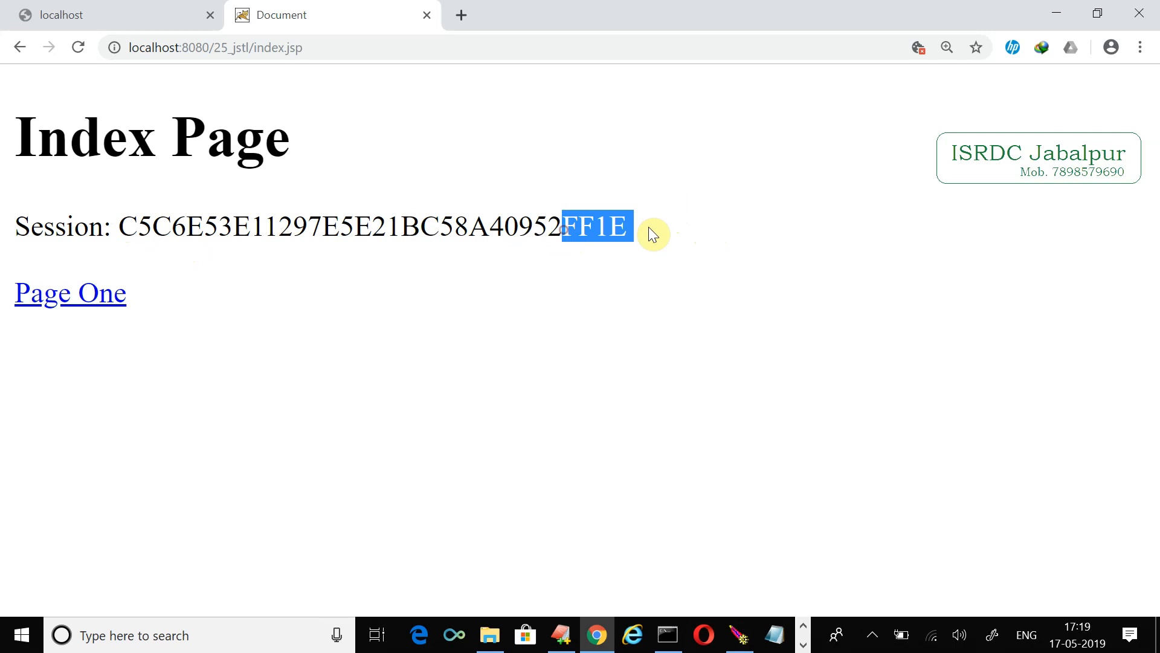
pyautogui.press('ctrl+s')
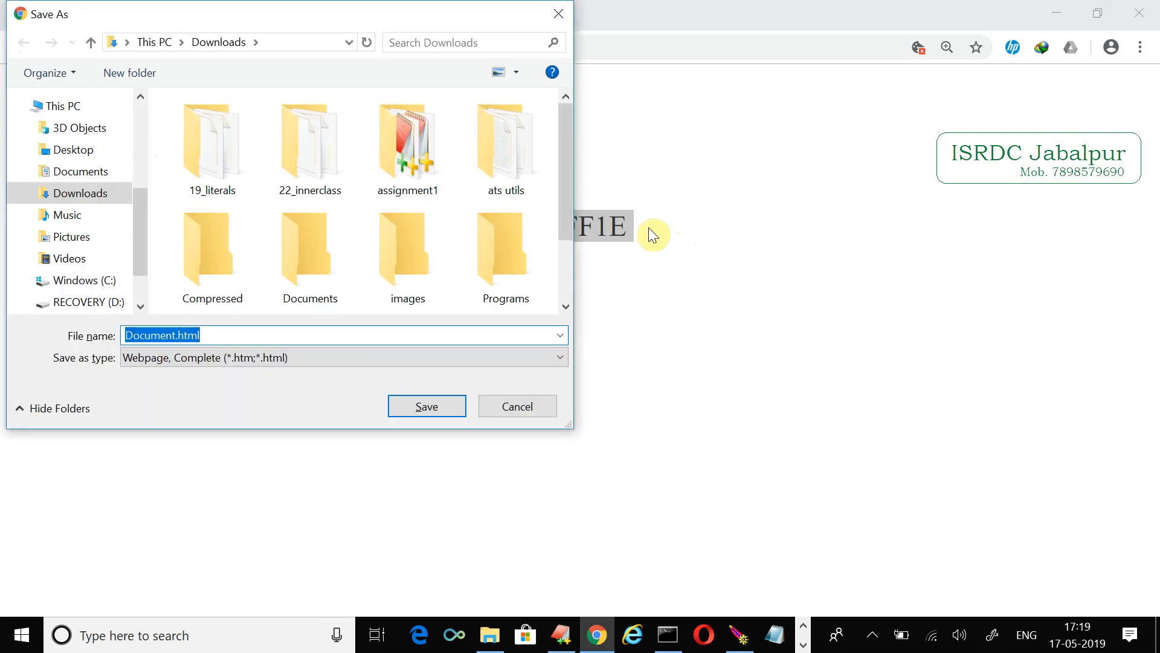
pyautogui.click(516, 406)
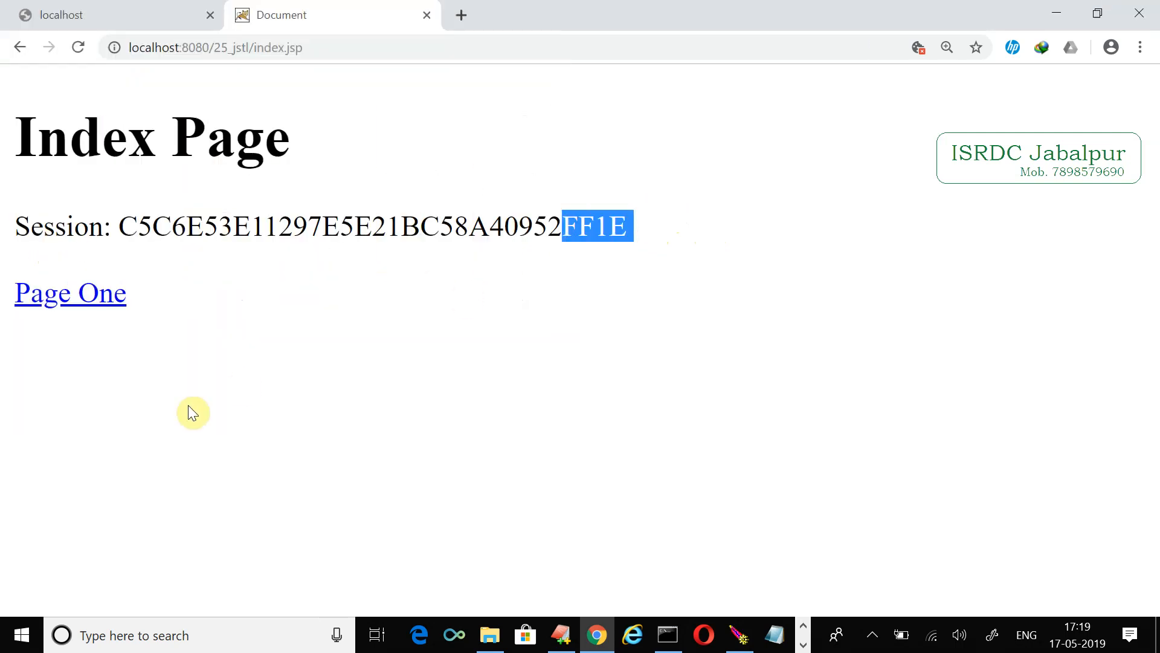
pyautogui.moveTo(83, 307)
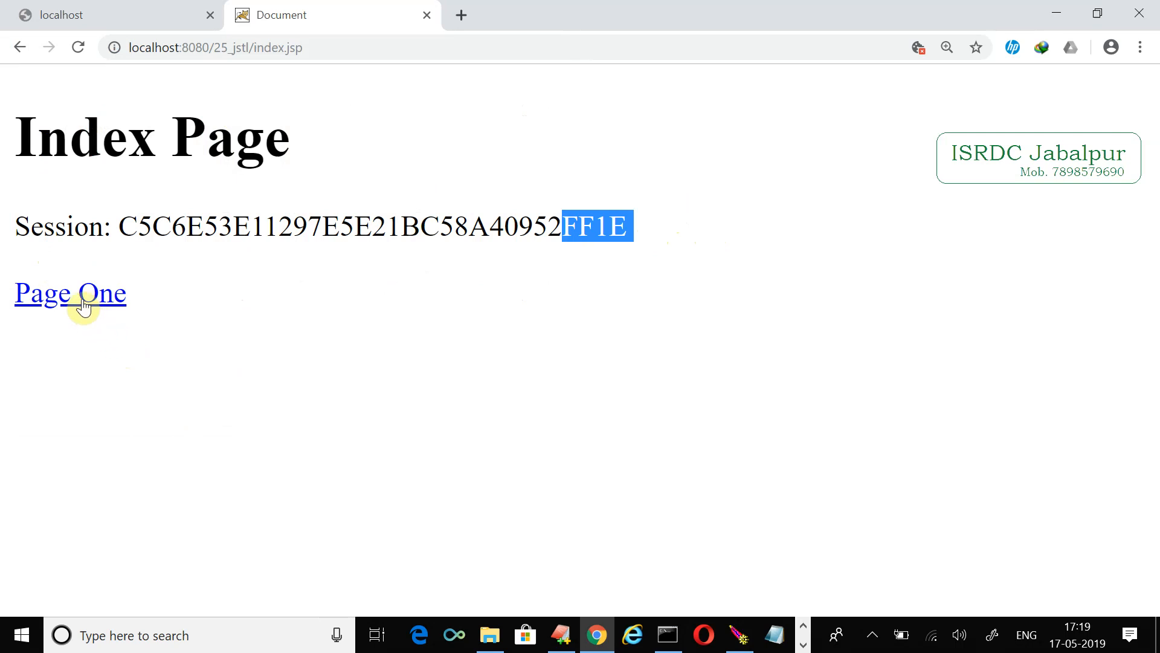
pyautogui.moveTo(70, 293)
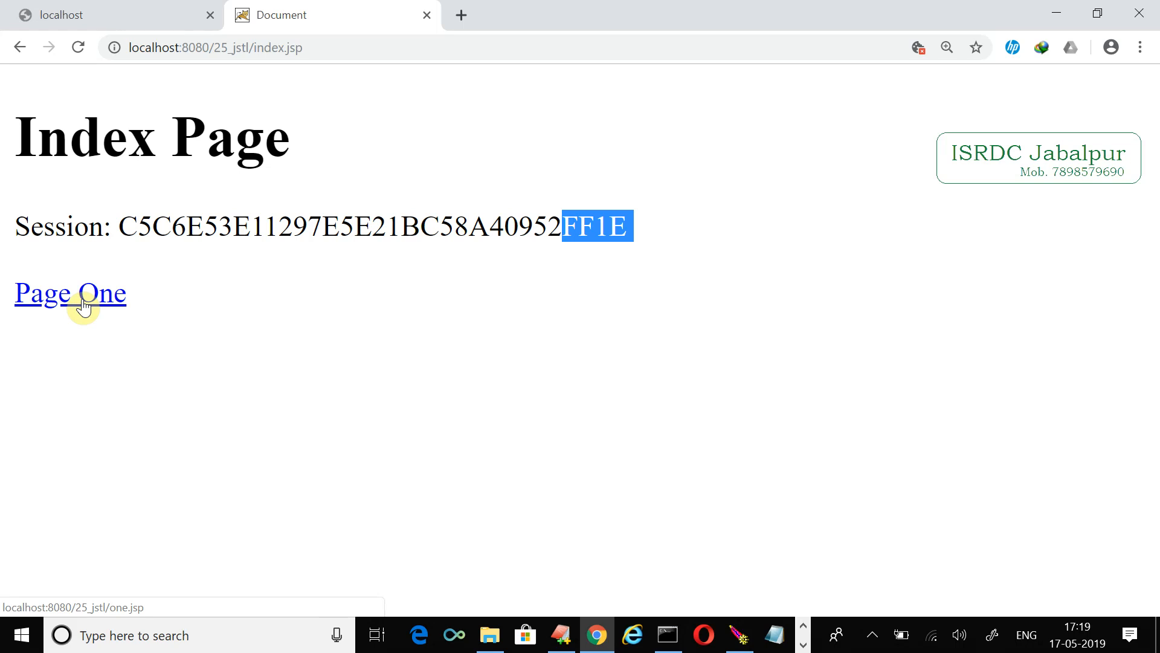
# - Follow the Page One, Page Two and Page Three links, each page showing a different session ID
pyautogui.click(70, 293)
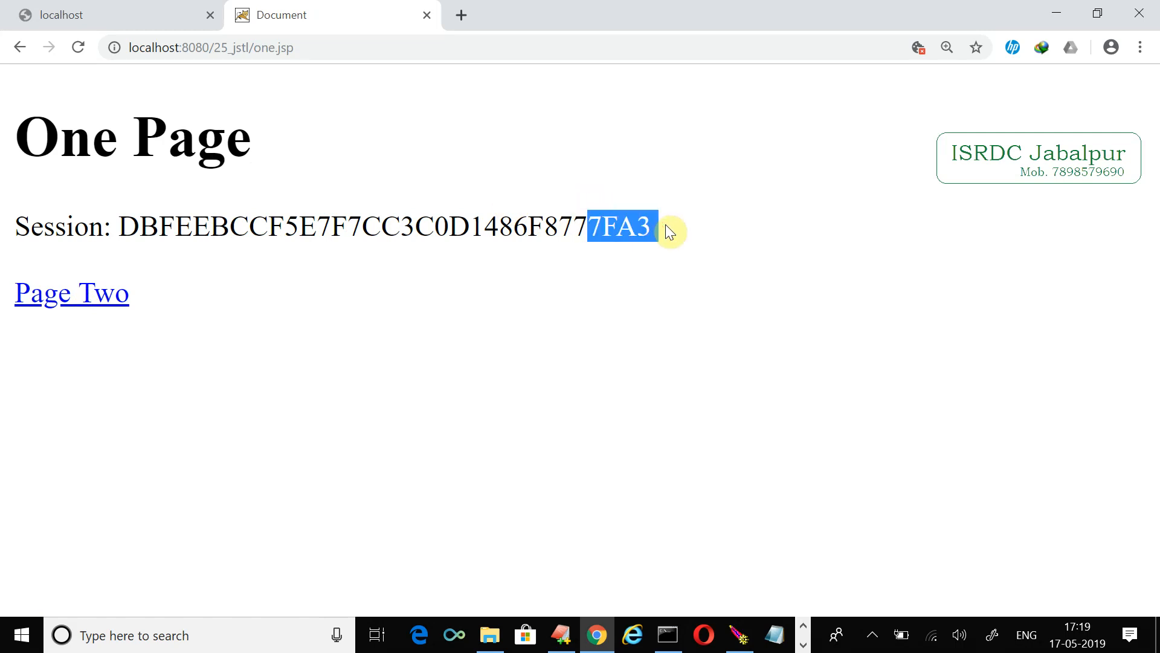
pyautogui.moveTo(148, 339)
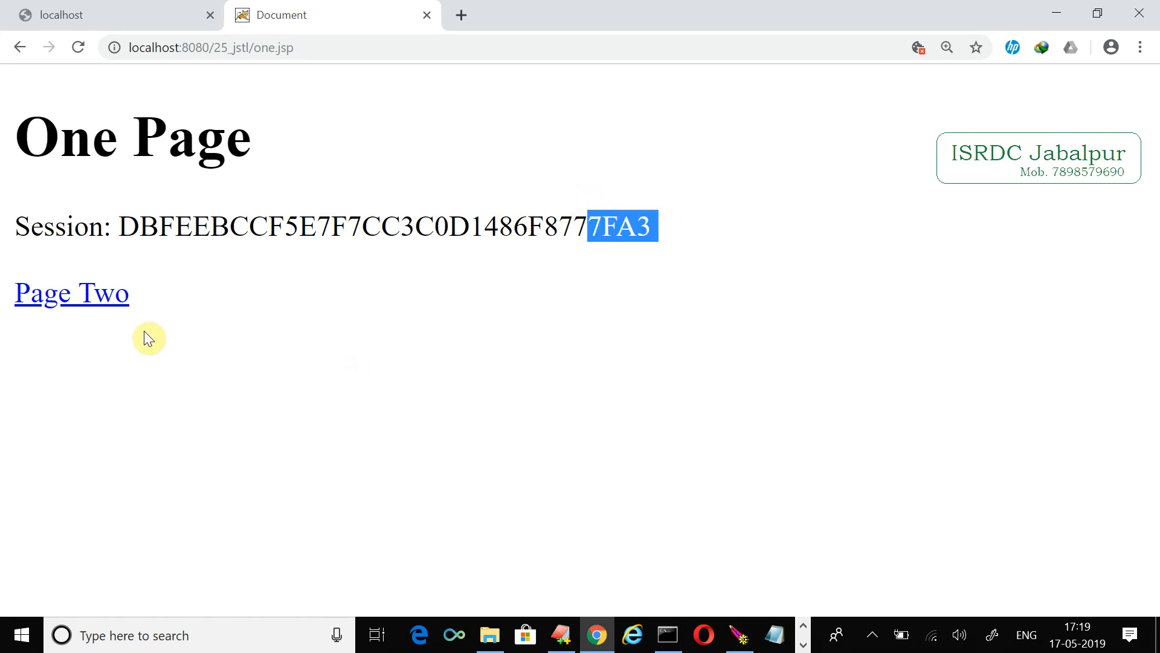
pyautogui.click(71, 293)
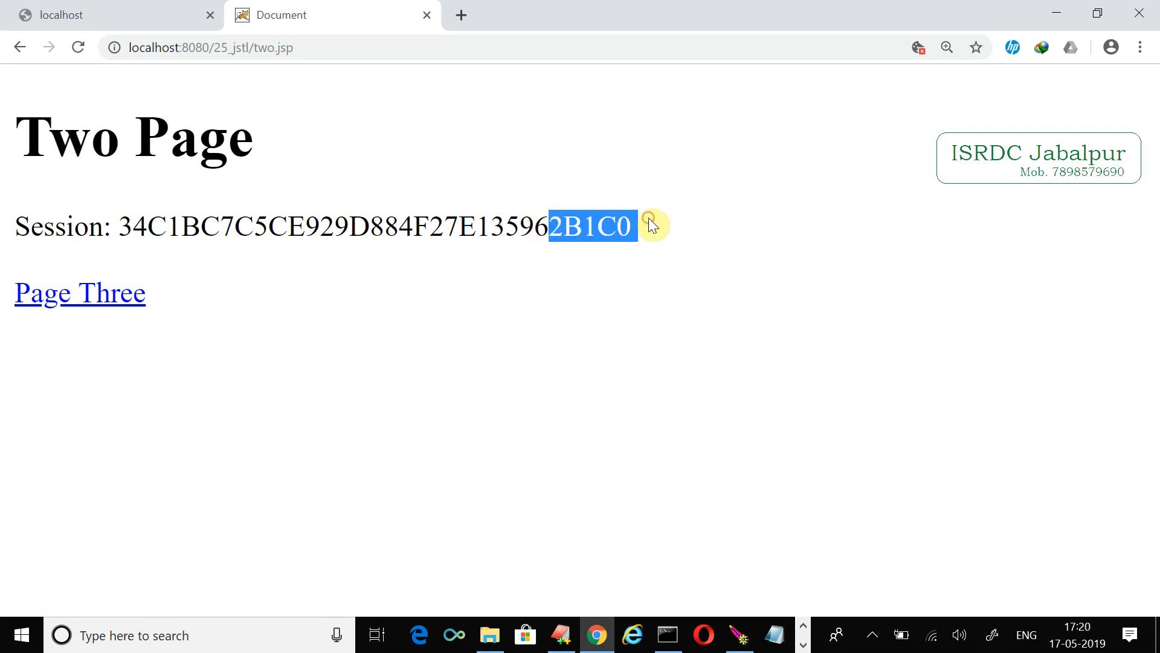
pyautogui.click(80, 293)
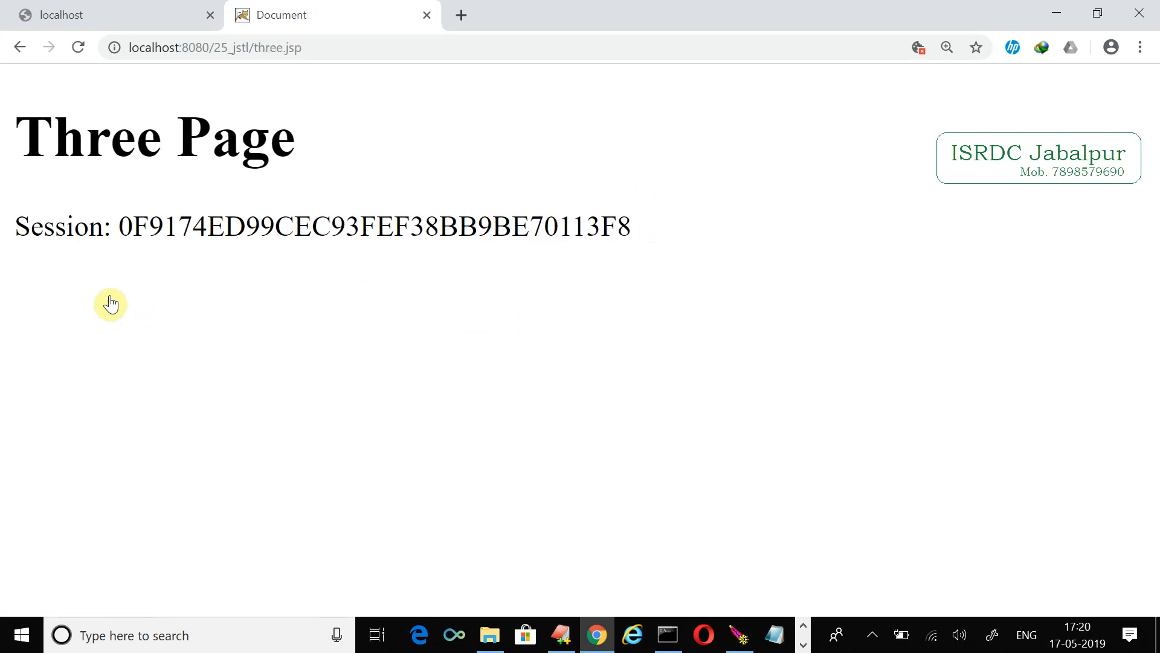
pyautogui.moveTo(566, 239)
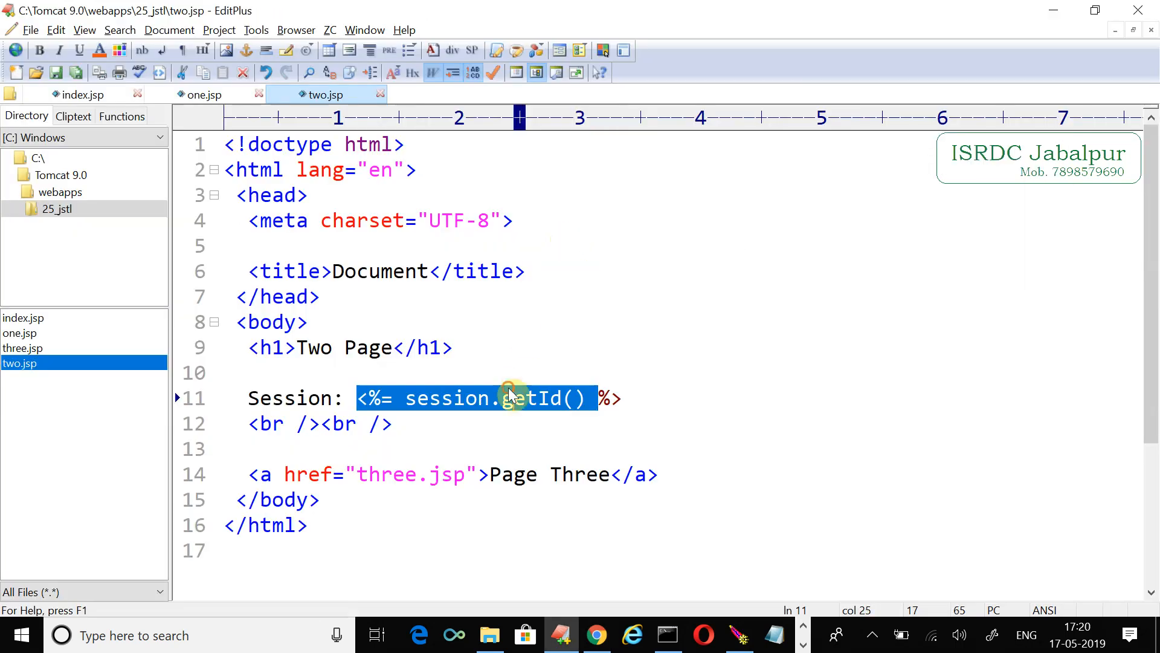
# - Add the JSTL core taglib directive with prefix c at the top of index.jsp
pyautogui.click(509, 397)
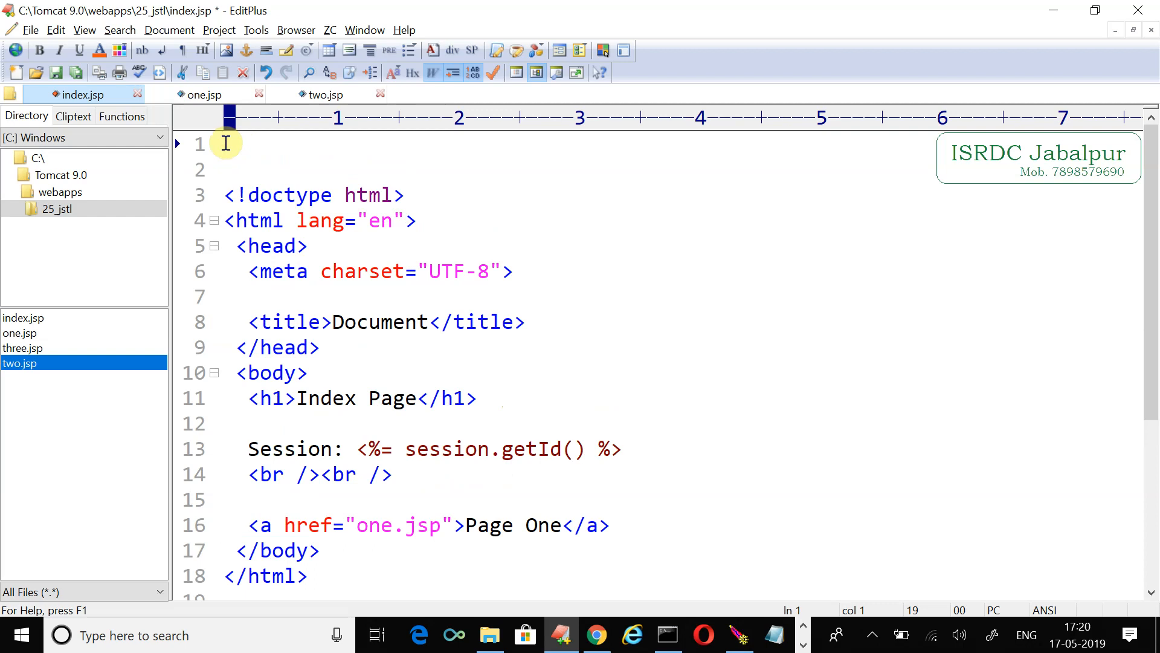
pyautogui.write('<>')
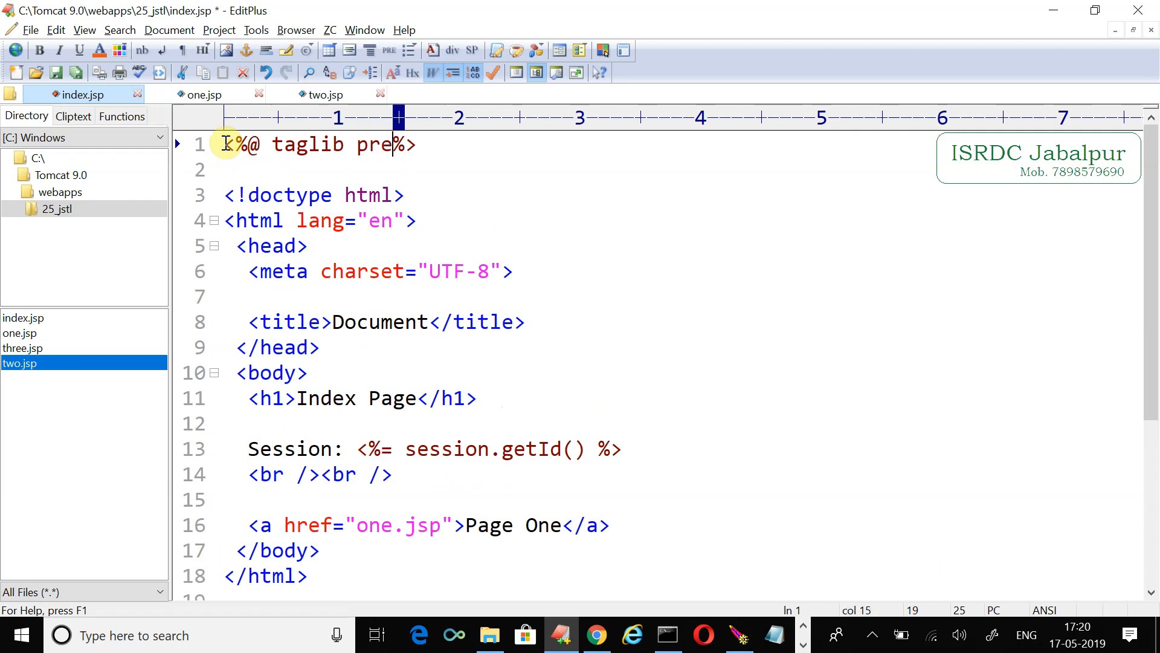
pyautogui.write('fix="c"')
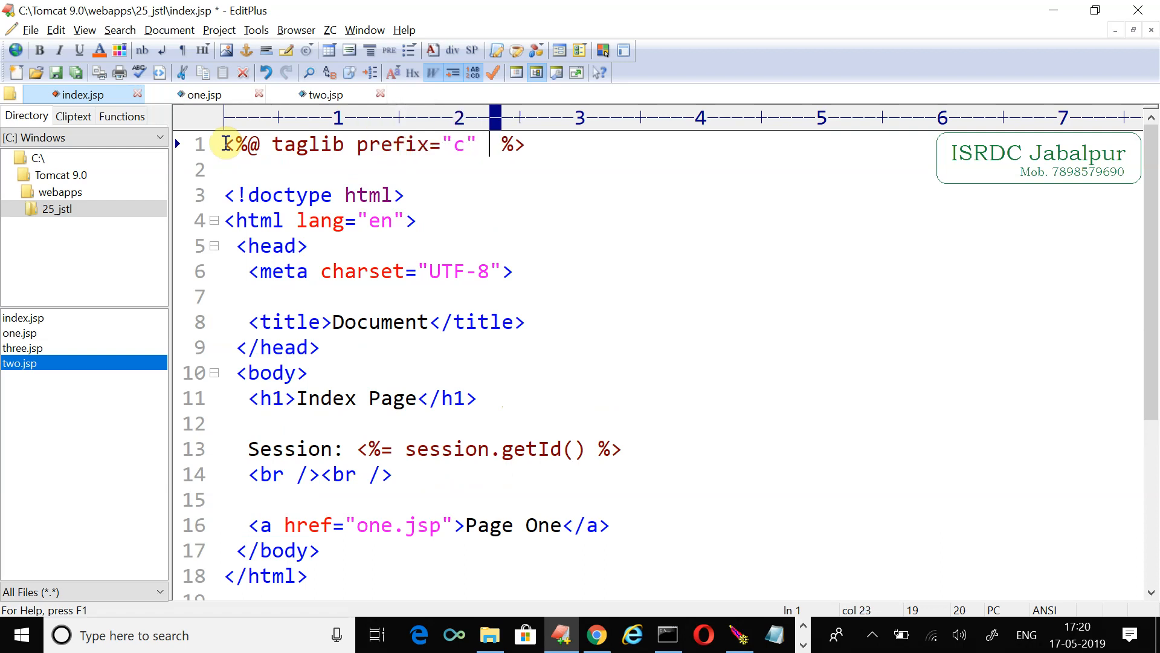
pyautogui.write('uri="')
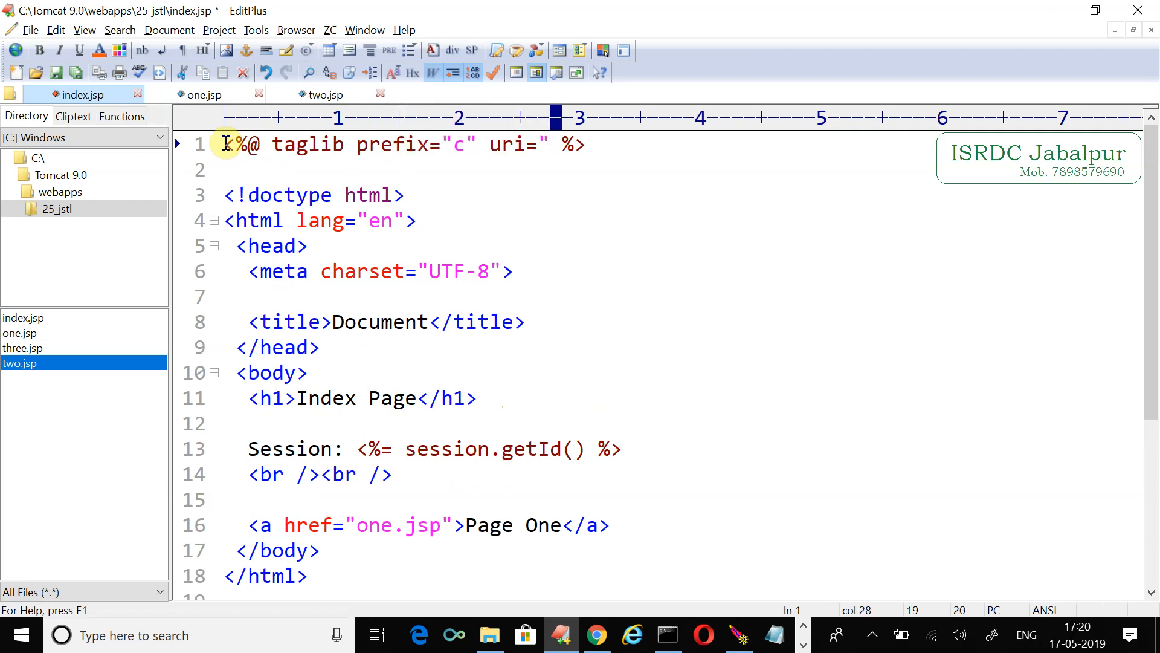
pyautogui.write('http://java.sun.com/jsp/jstl/core')
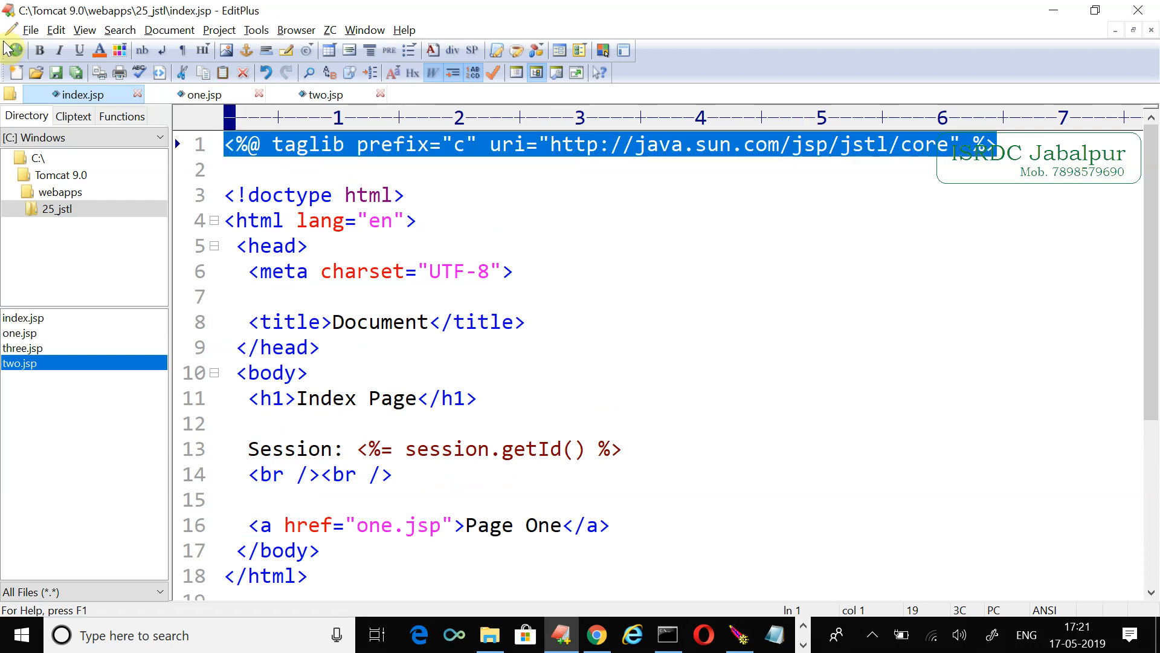
# - Add the same taglib directive to one.jsp and two.jsp, then return to index.jsp
pyautogui.click(201, 95)
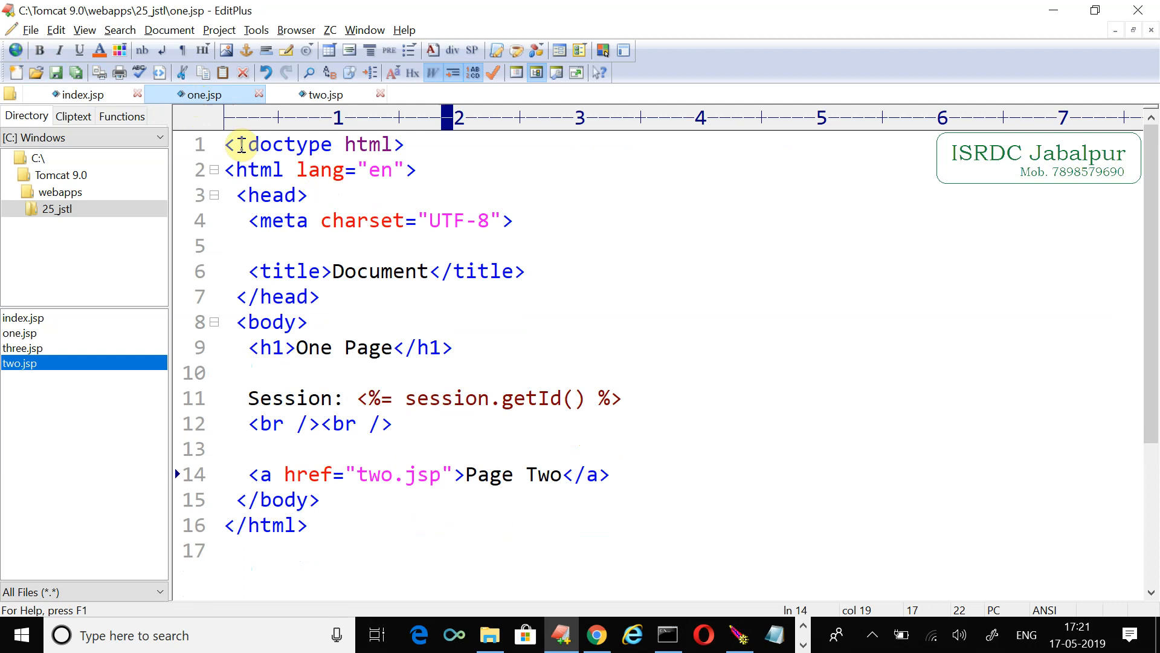
pyautogui.write('<%@ taglib prefix="c" uri="http://java.sun.com/jsp/jstl/core" %>')
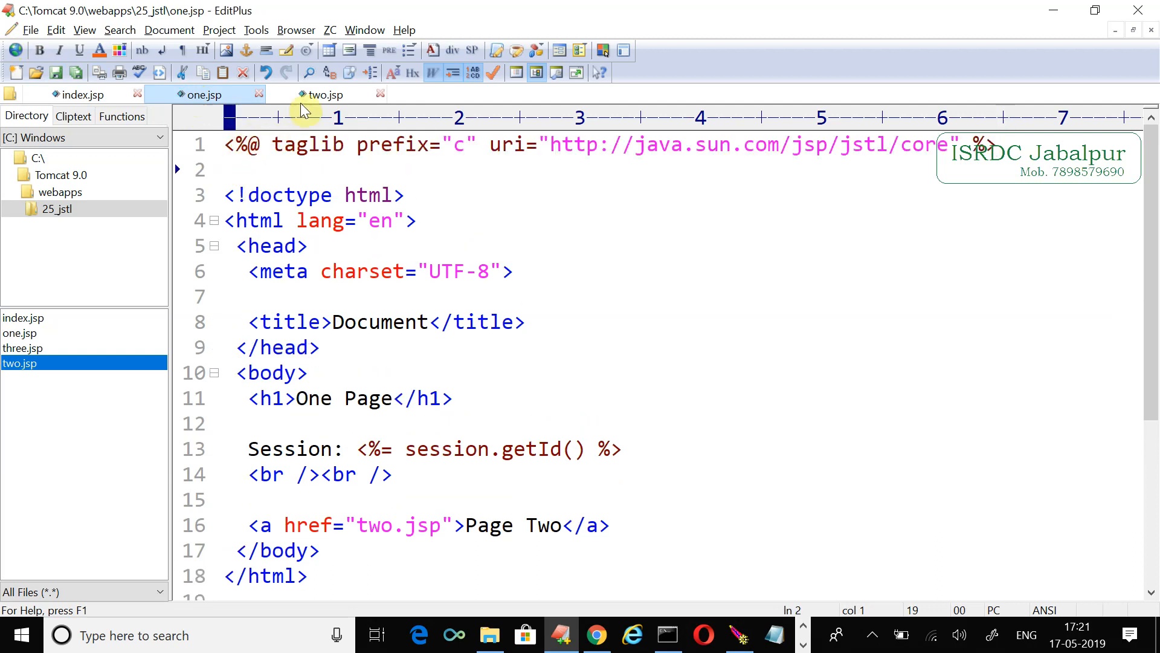
pyautogui.click(321, 94)
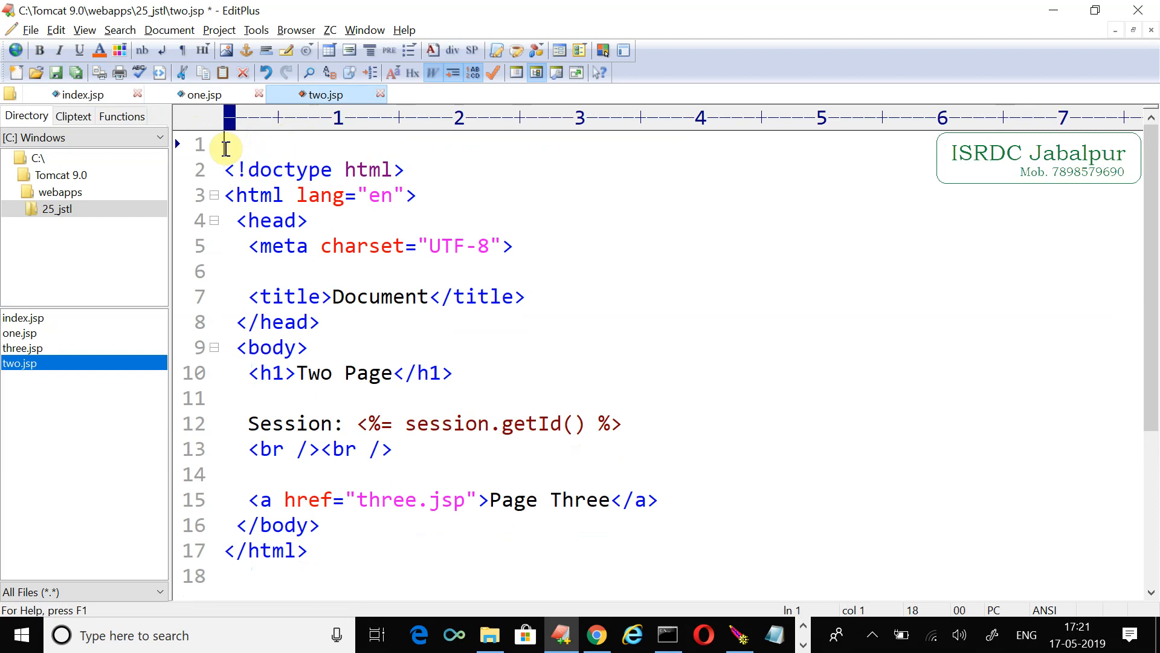
pyautogui.write('<%@ taglib prefix="c" uri="http://java.sun.com/jsp/jstl/core" %>')
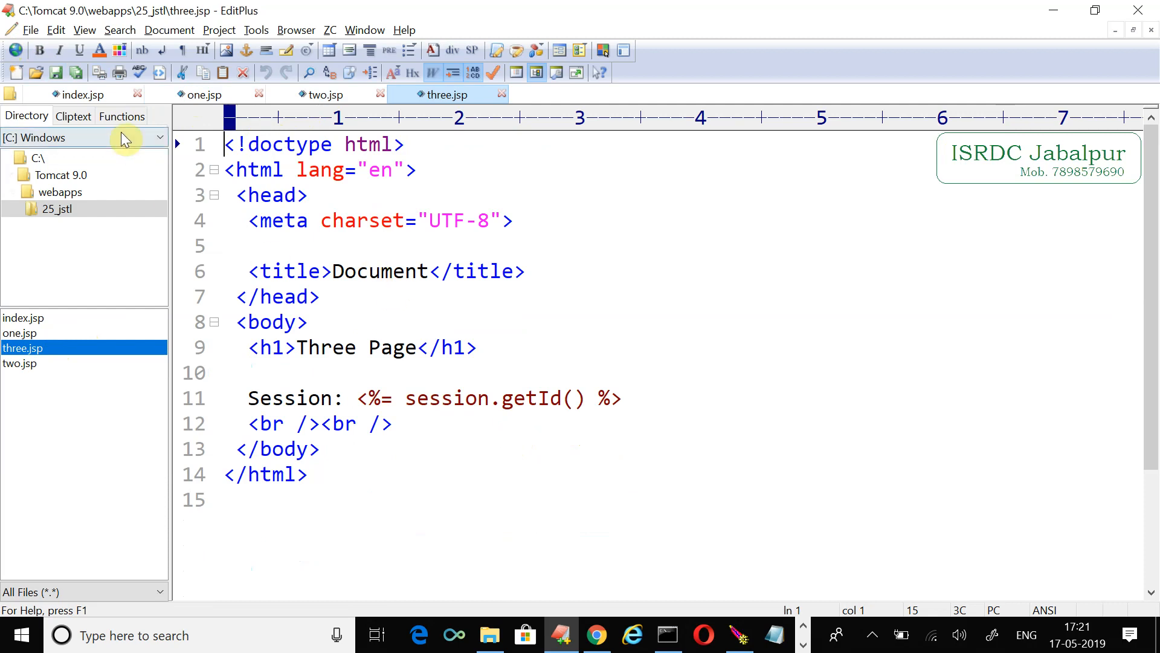
pyautogui.click(84, 94)
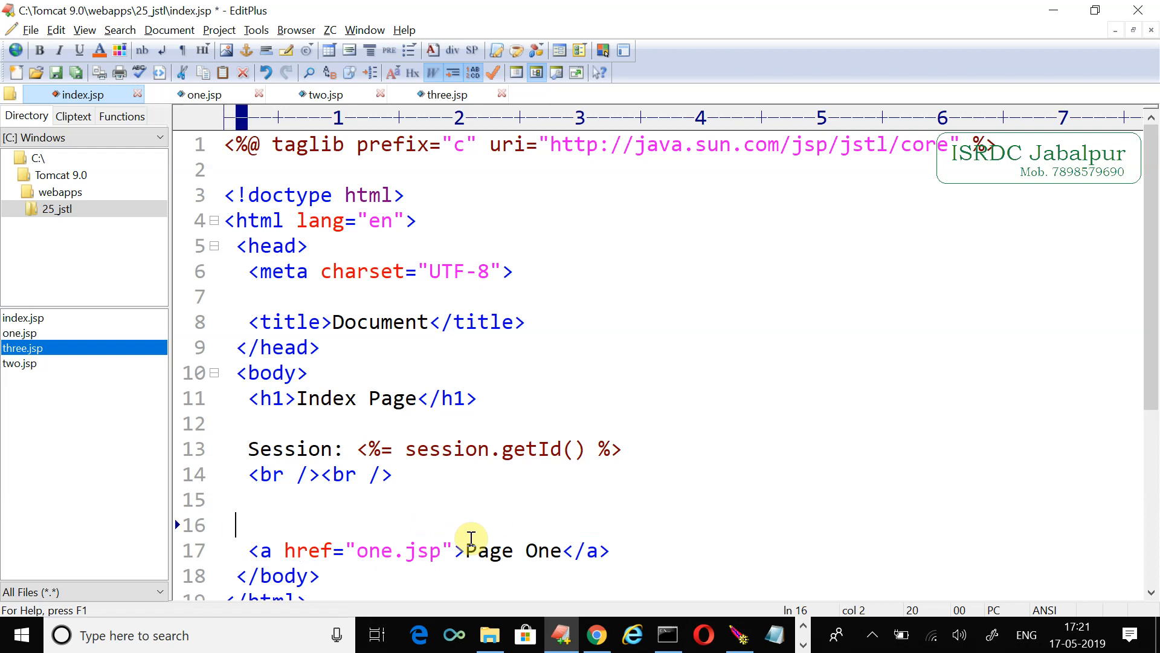
# - Wrap the Page One link's href in <c:url value="one.jsp" /> and select the new tag
pyautogui.write('<c:>')
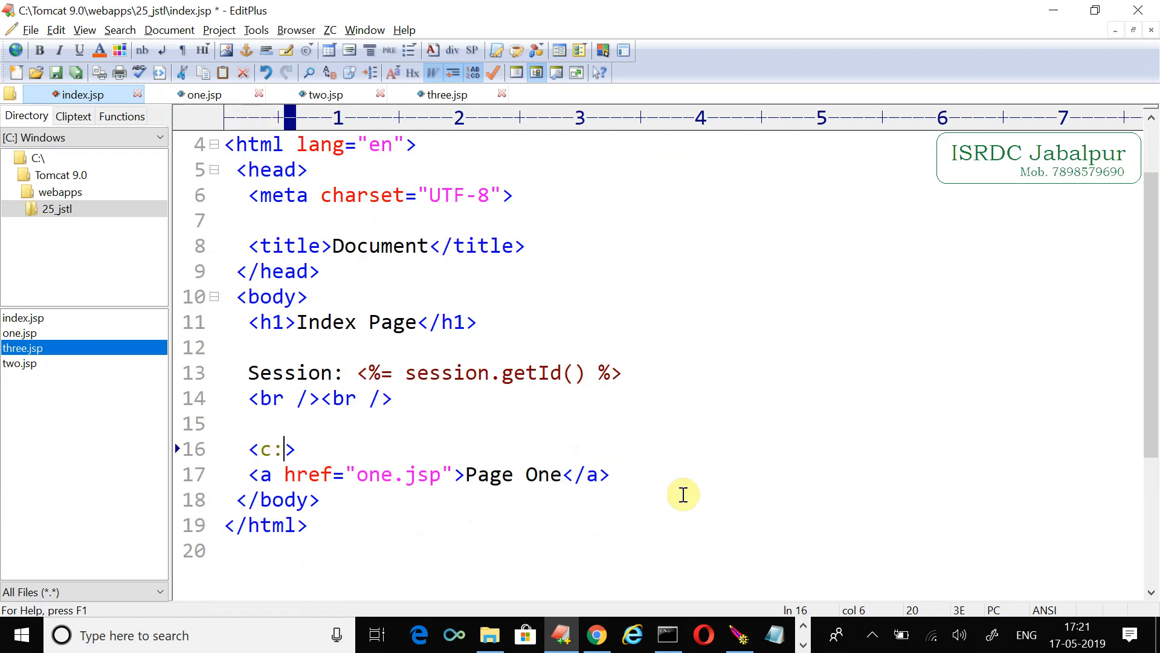
pyautogui.write('url value="one.jsp" />')
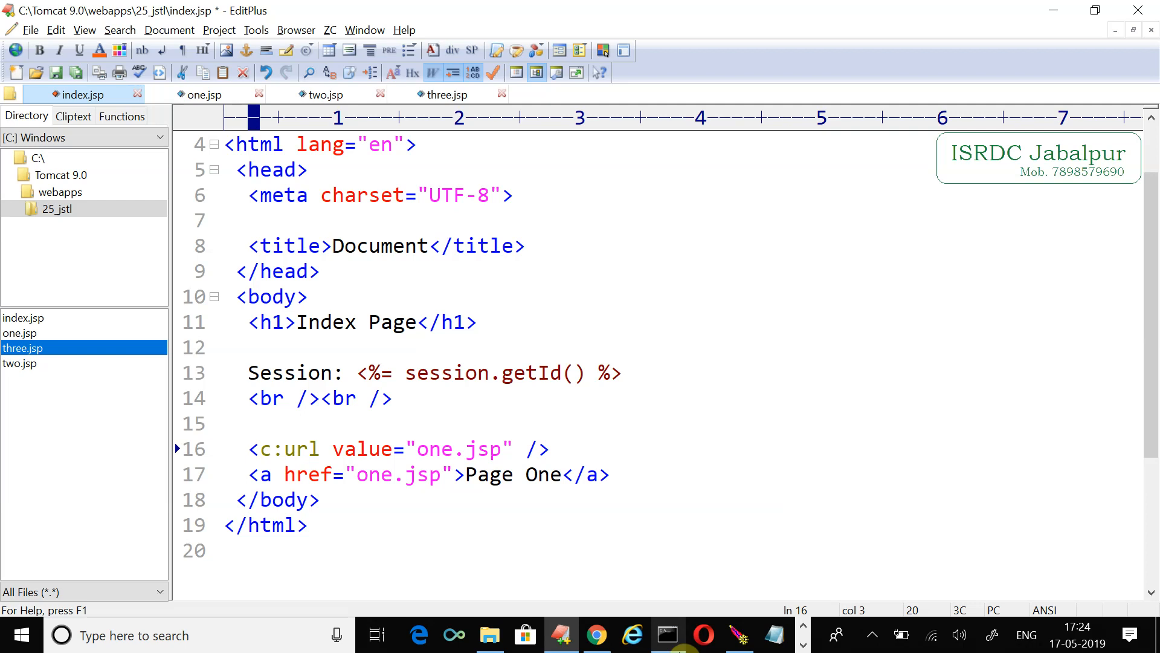
pyautogui.moveTo(249, 448); pyautogui.dragTo(549, 447)
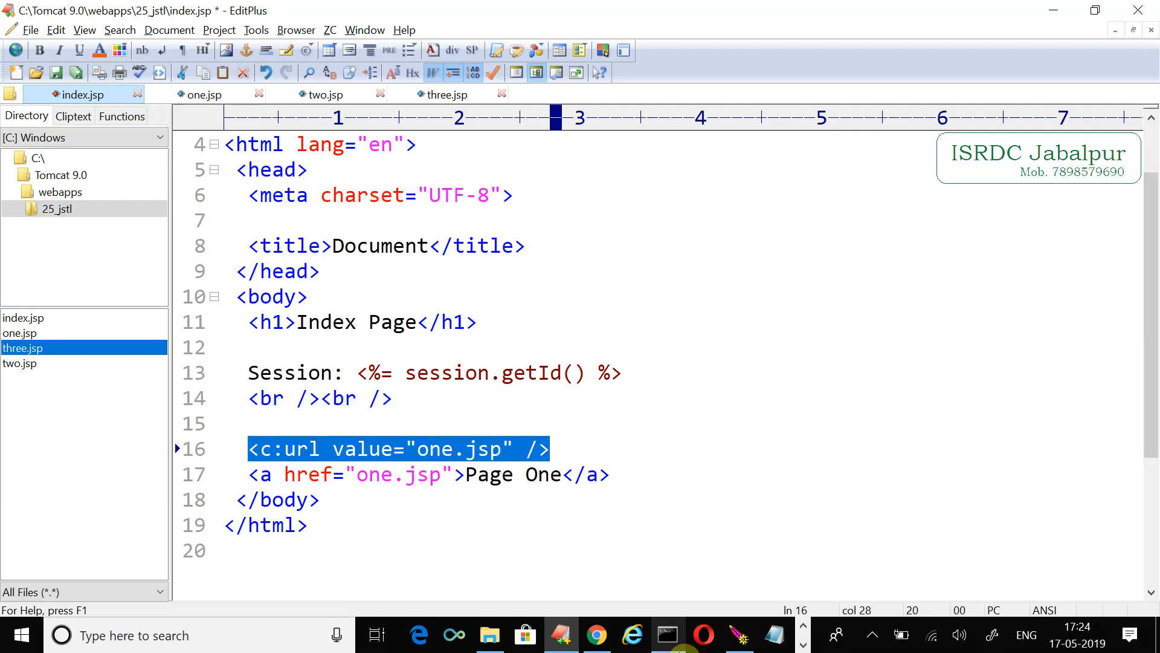
pyautogui.press('Delete')
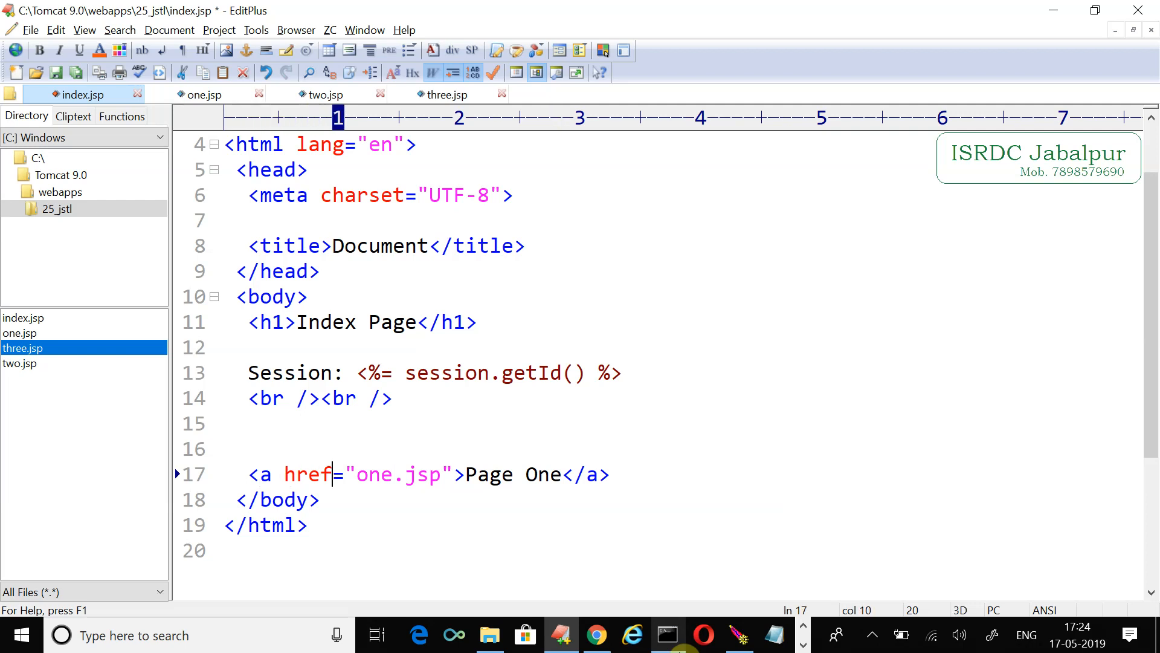
pyautogui.write('<c:url value="')
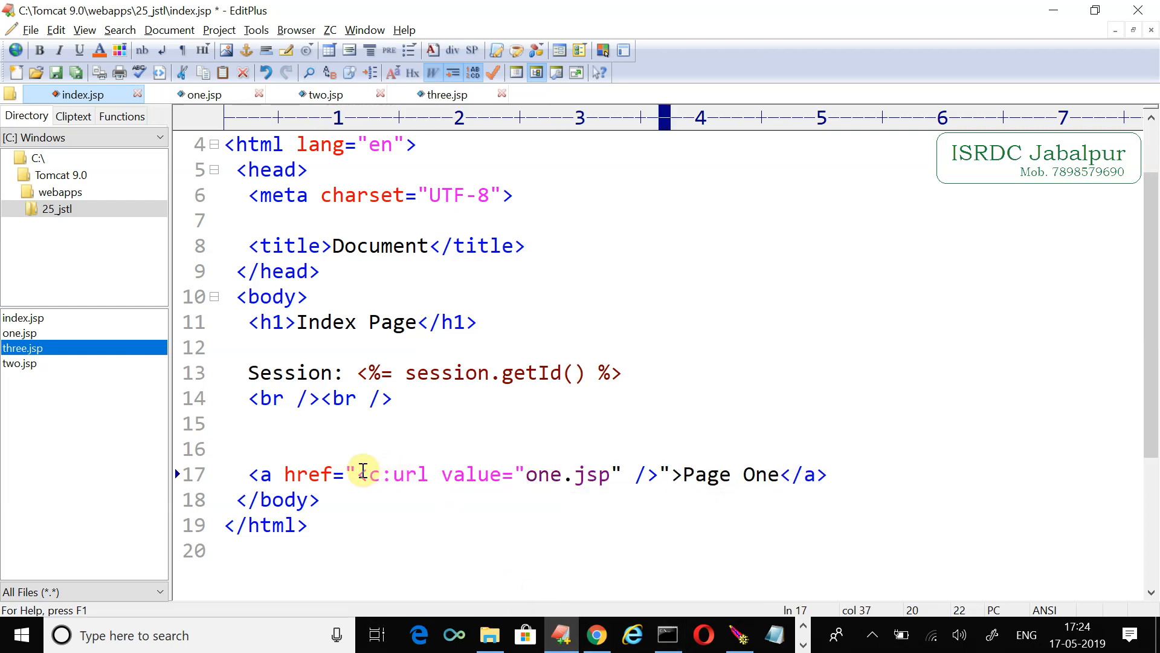
pyautogui.doubleClick(391, 474)
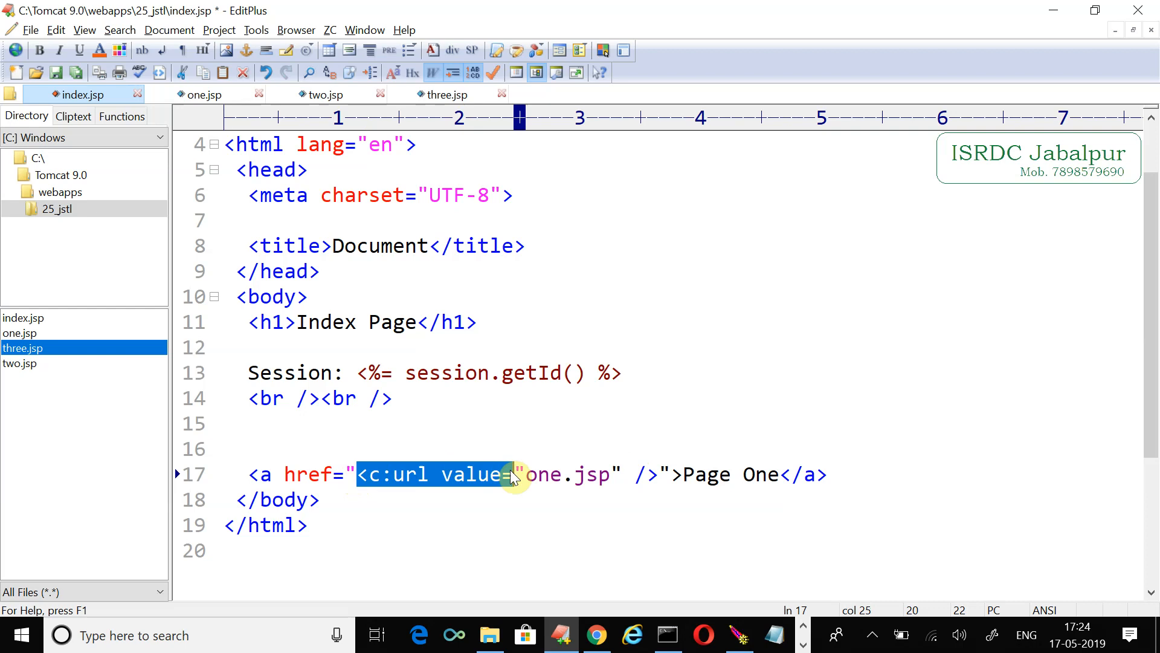
pyautogui.click(360, 474)
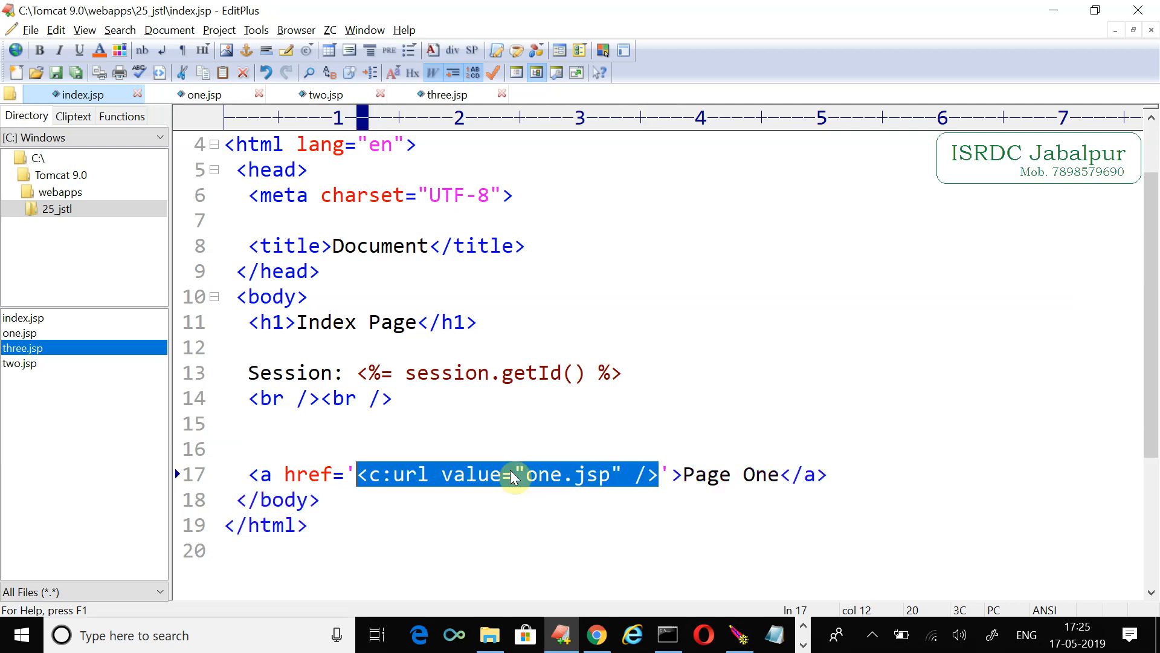
pyautogui.moveTo(232, 94)
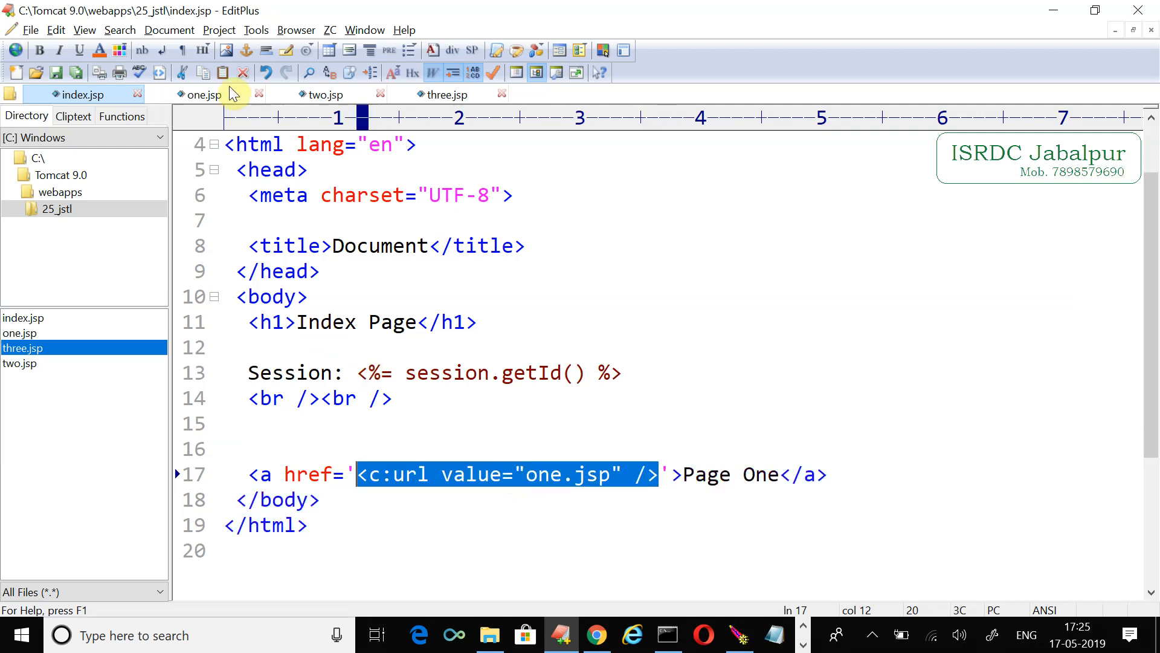
# - In one.jsp, replace the link target with a c:url tag pointing to two.jsp
pyautogui.click(200, 94)
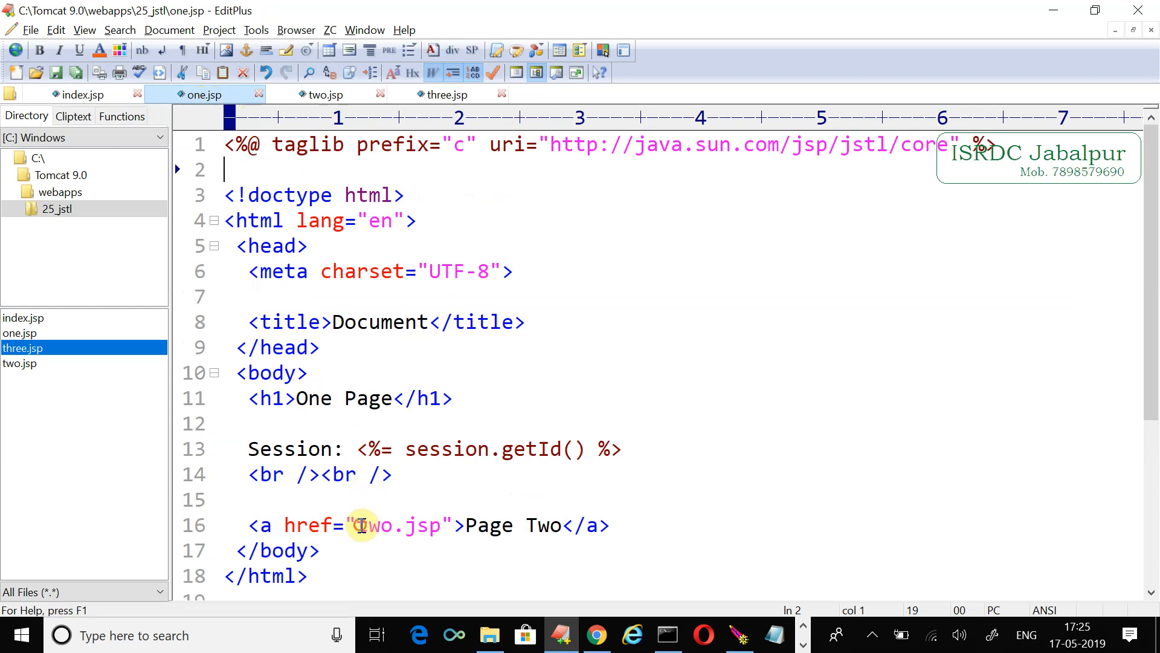
pyautogui.doubleClick(377, 525)
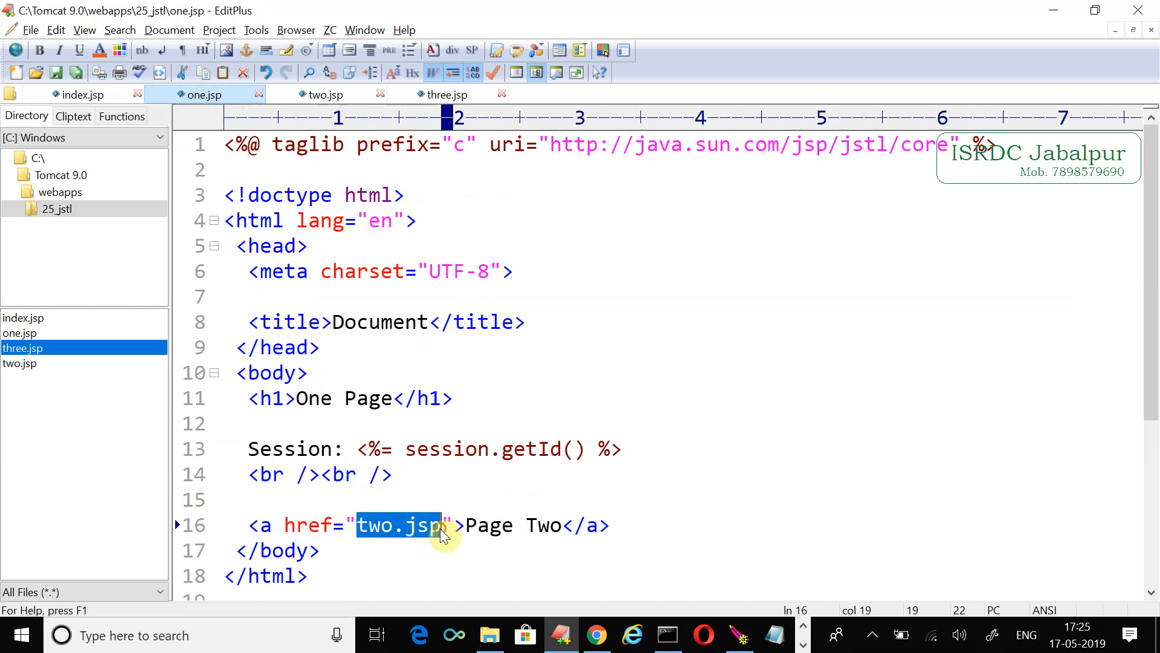
pyautogui.write('<c:url value="one.jsp" />')
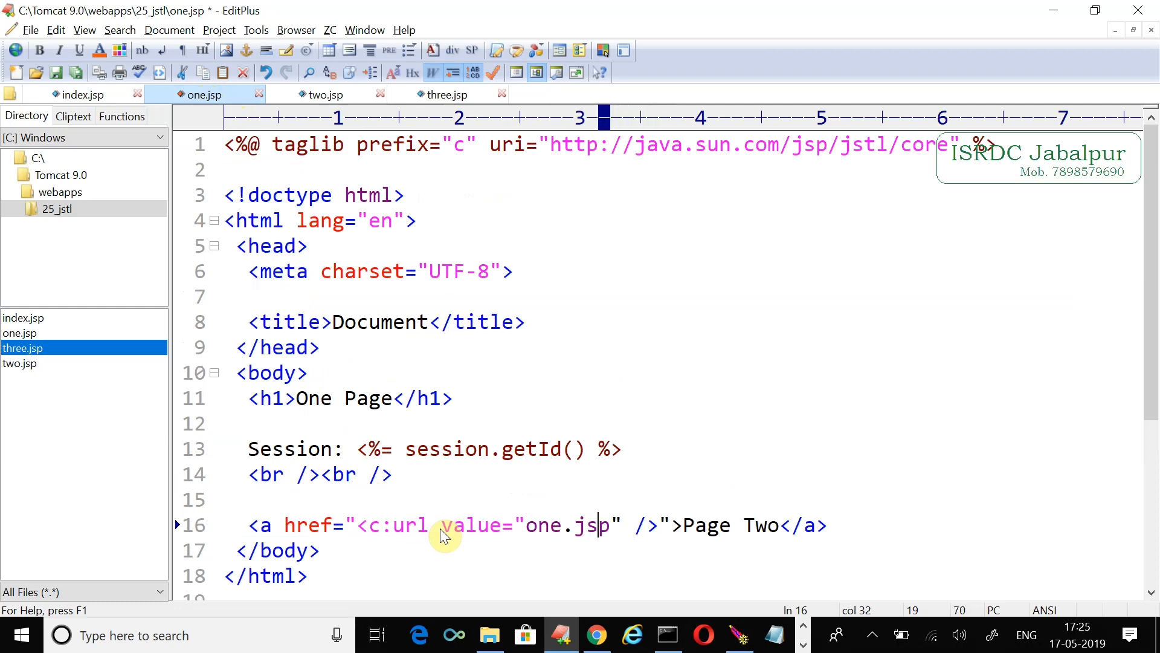
pyautogui.doubleClick(543, 525)
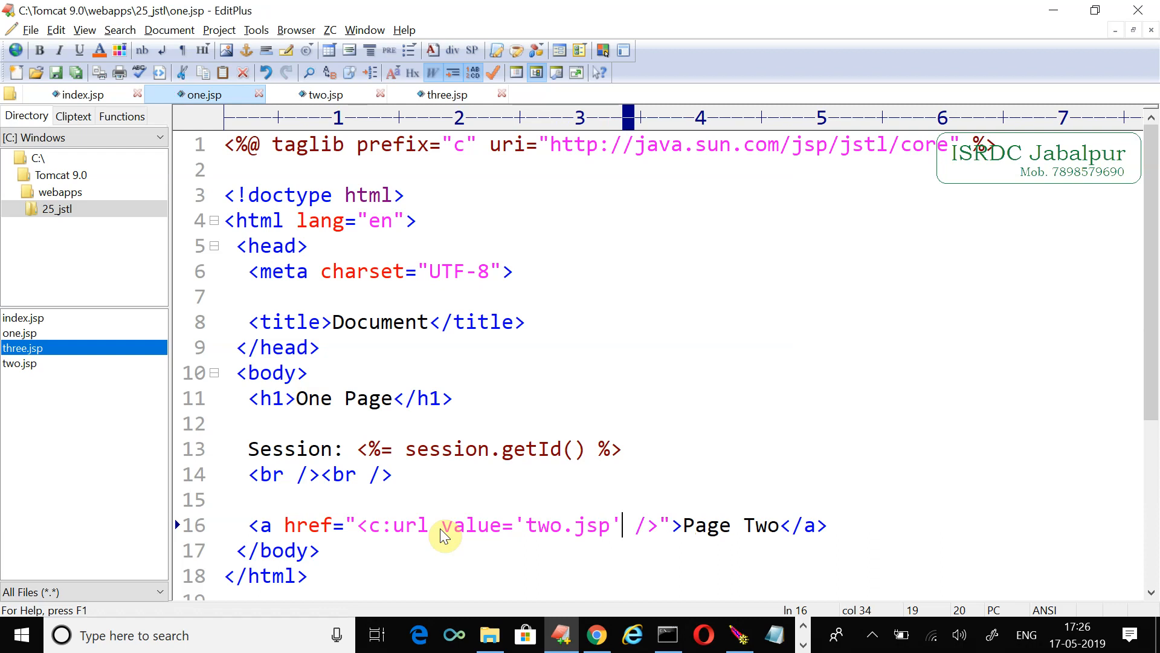
pyautogui.moveTo(318, 547)
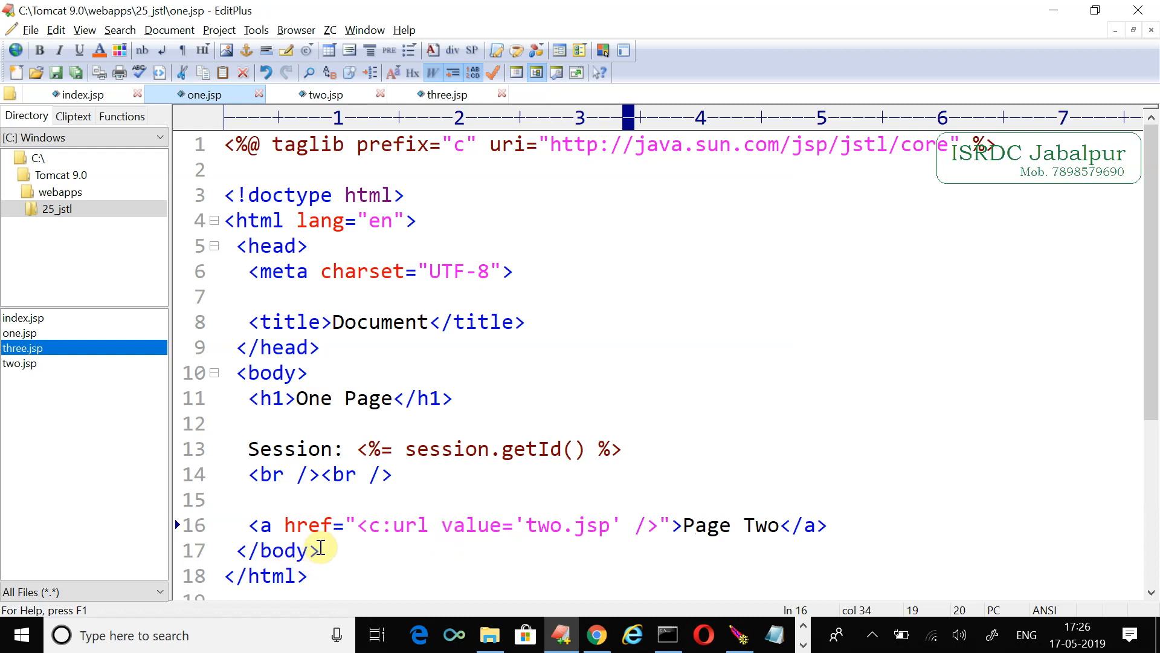
pyautogui.moveTo(354, 525); pyautogui.dragTo(669, 524)
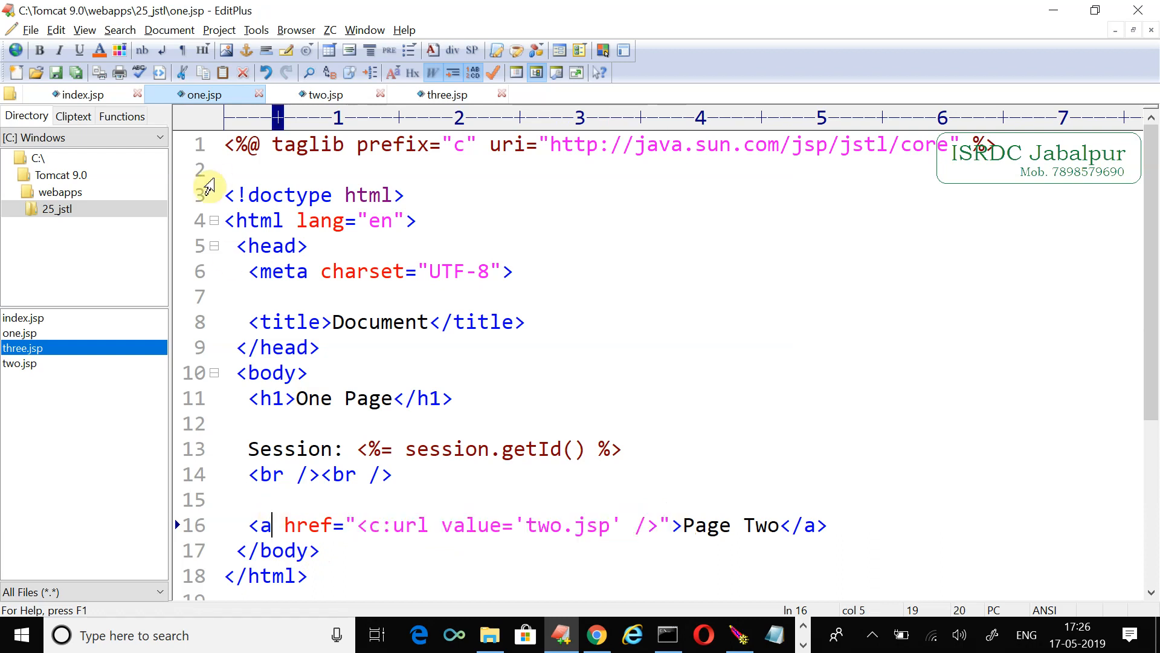
# - In two.jsp, replace the link target with a c:url tag pointing to three.jsp
pyautogui.click(321, 94)
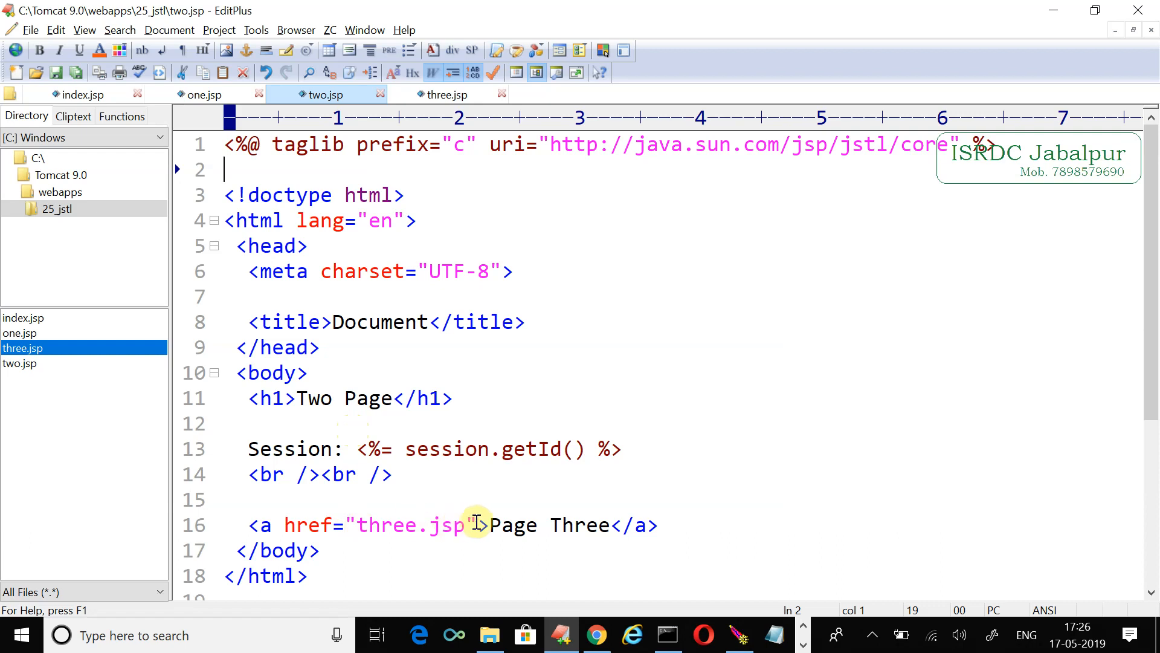
pyautogui.doubleClick(415, 524)
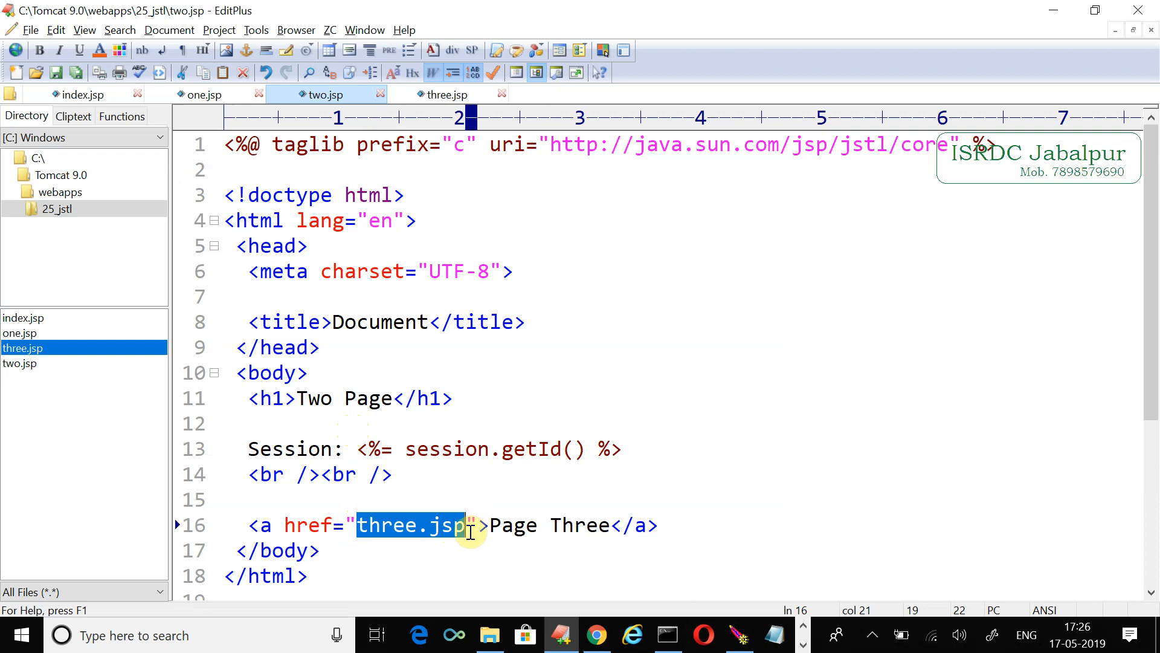
pyautogui.write('<c:url value="one.jsp" />')
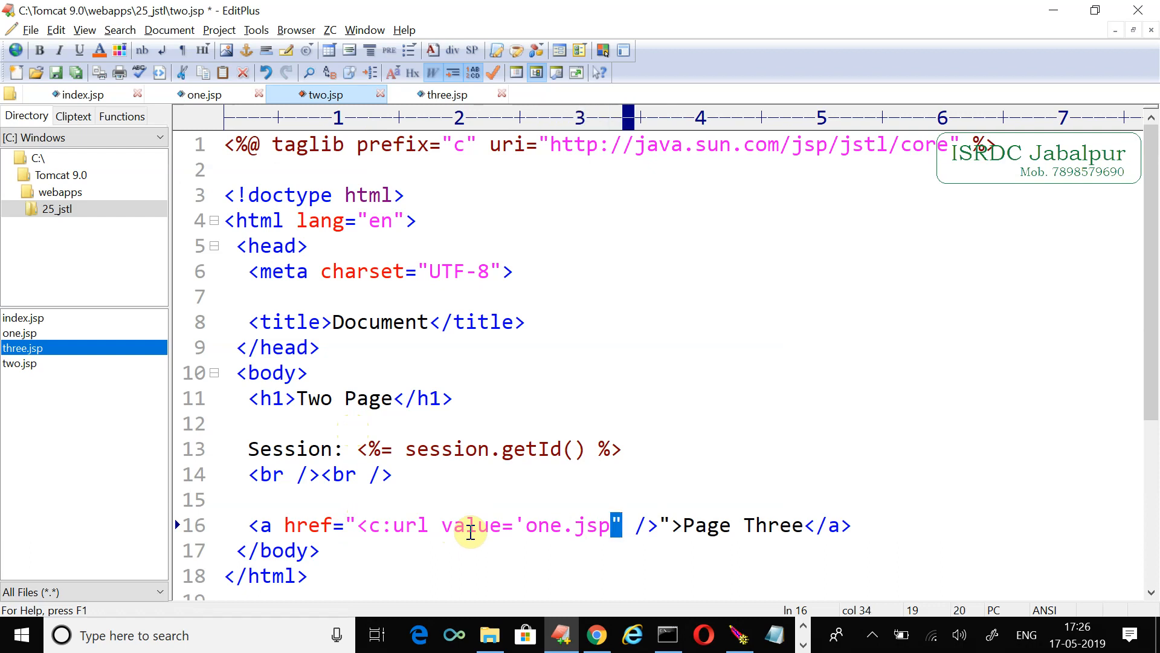
pyautogui.doubleClick(542, 525)
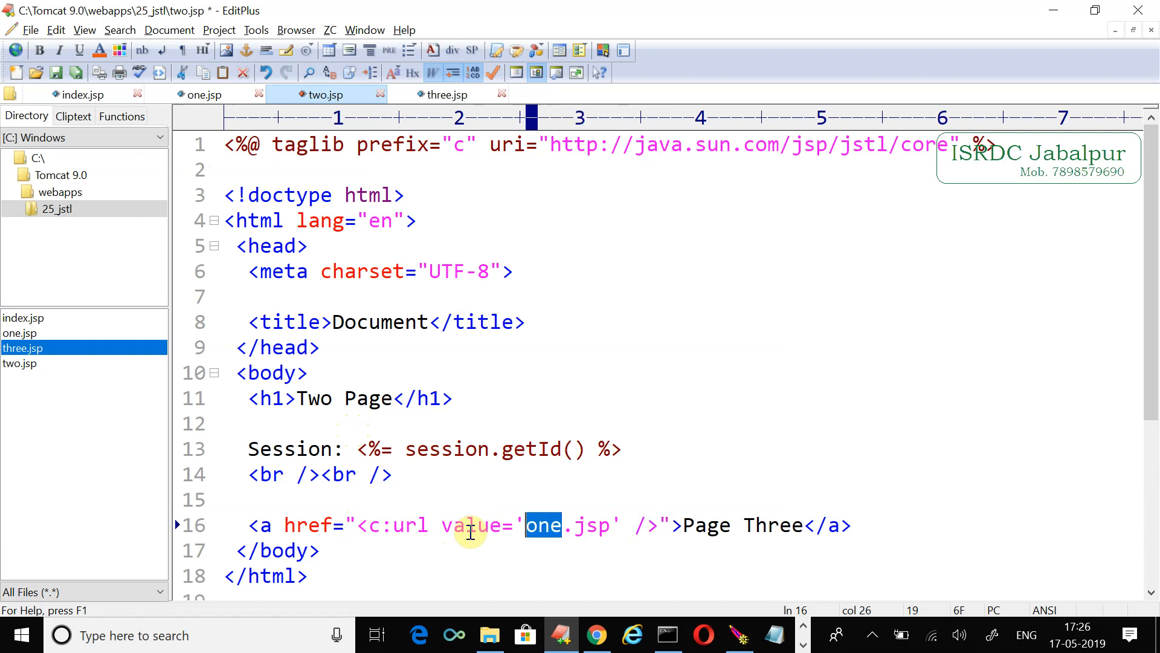
pyautogui.write('three')
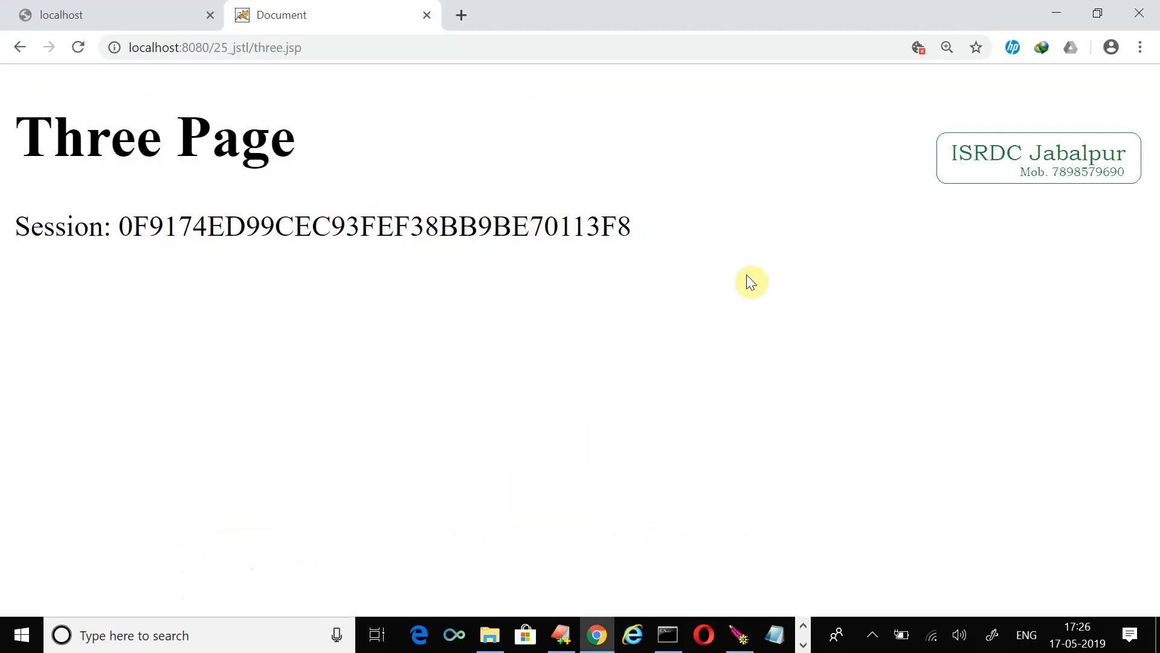
pyautogui.moveTo(919, 87)
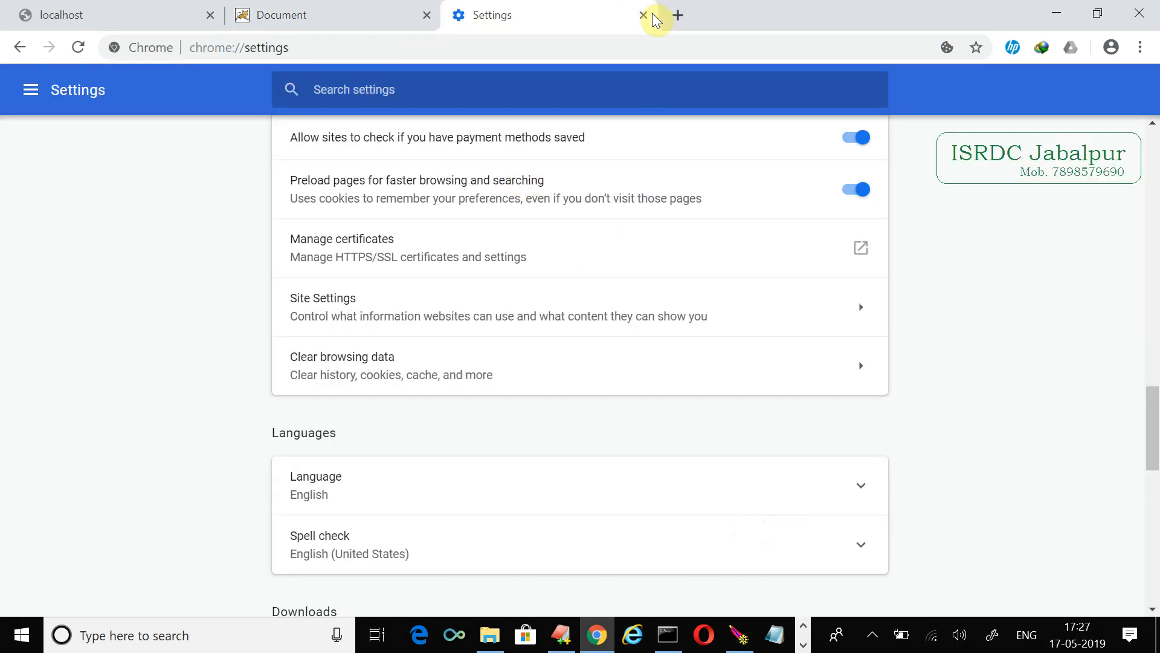
# - Close the Settings tab and reload index.jsp, which shows a new session ID
pyautogui.click(642, 15)
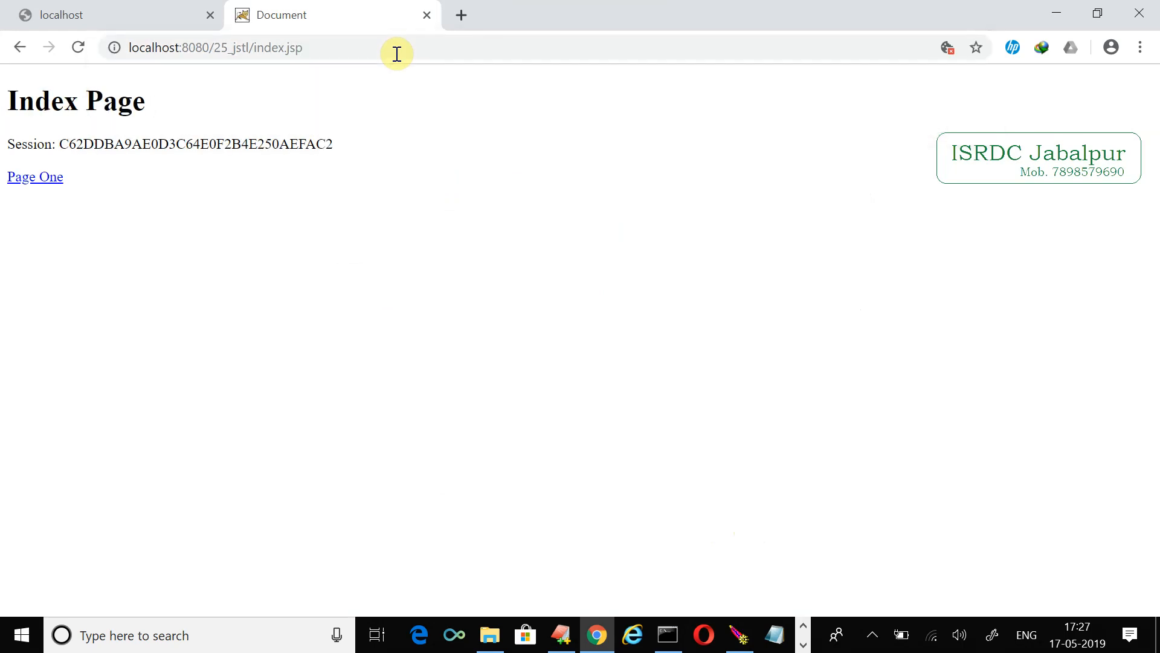
pyautogui.click(945, 47)
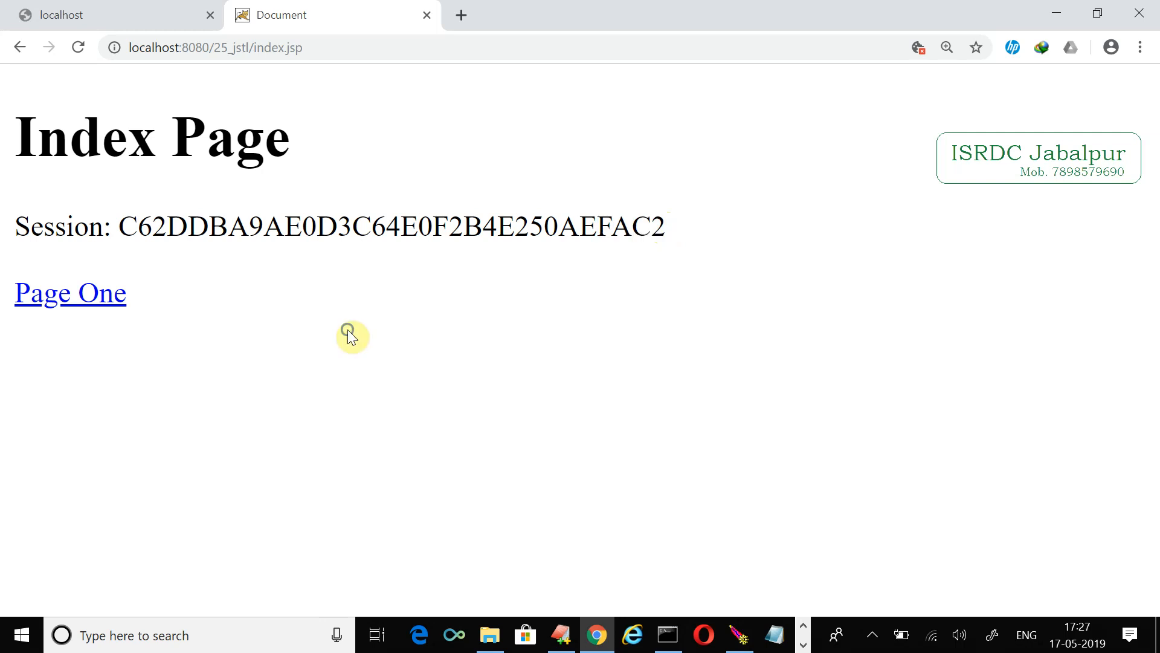
pyautogui.rightClick(349, 332)
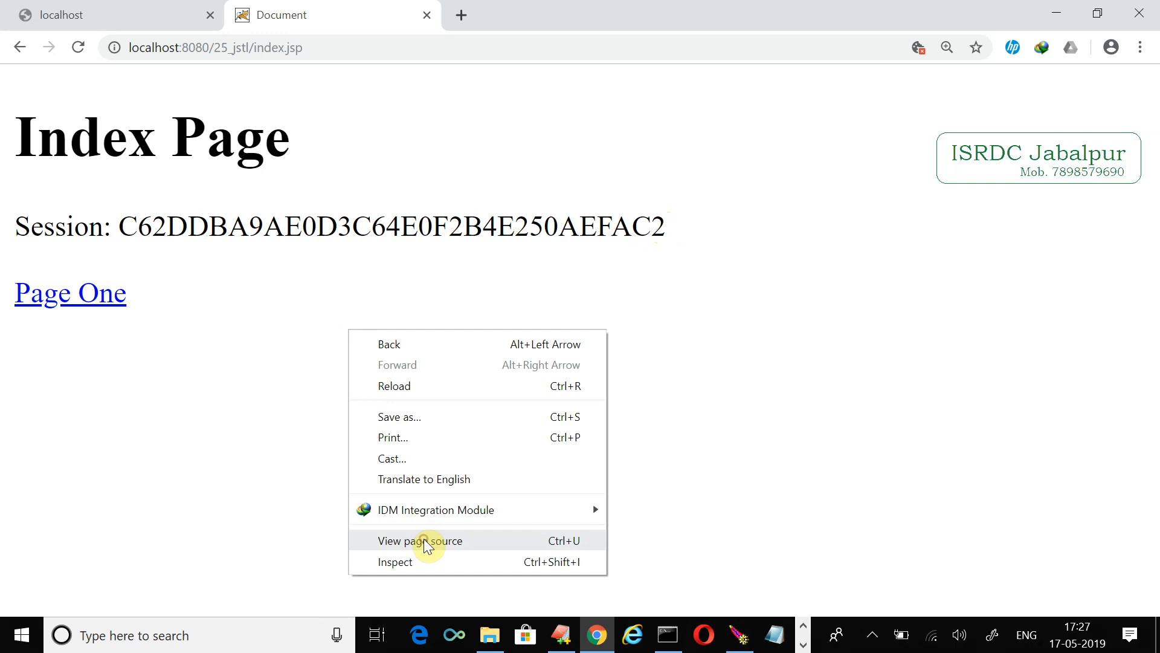
pyautogui.click(421, 540)
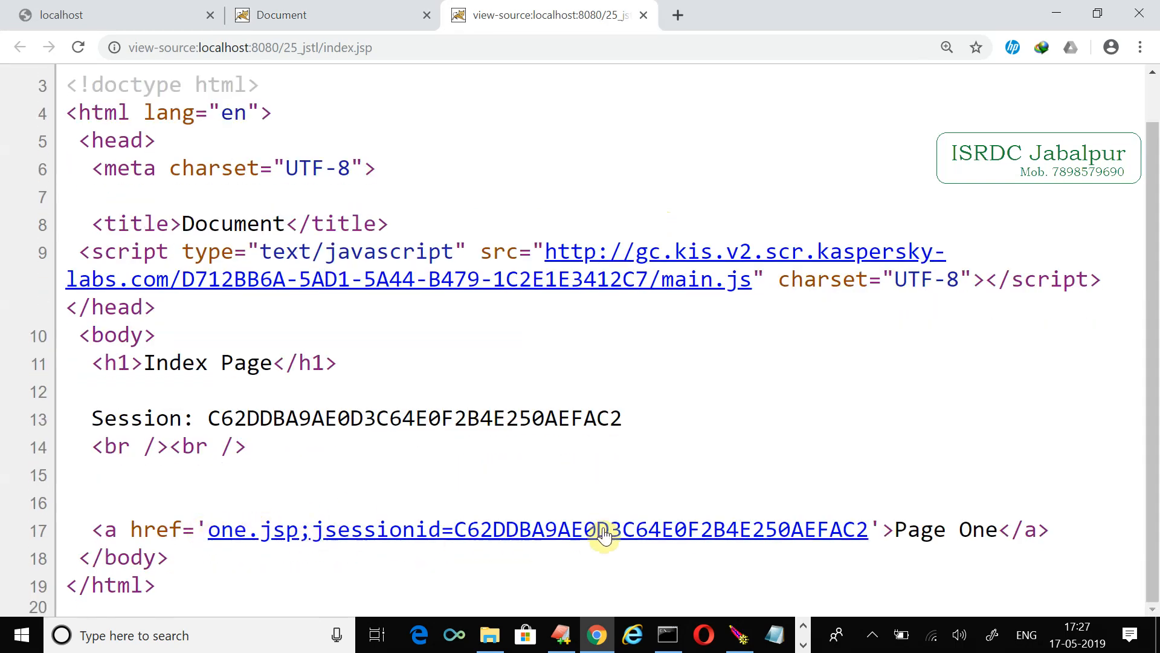
pyautogui.moveTo(774, 530)
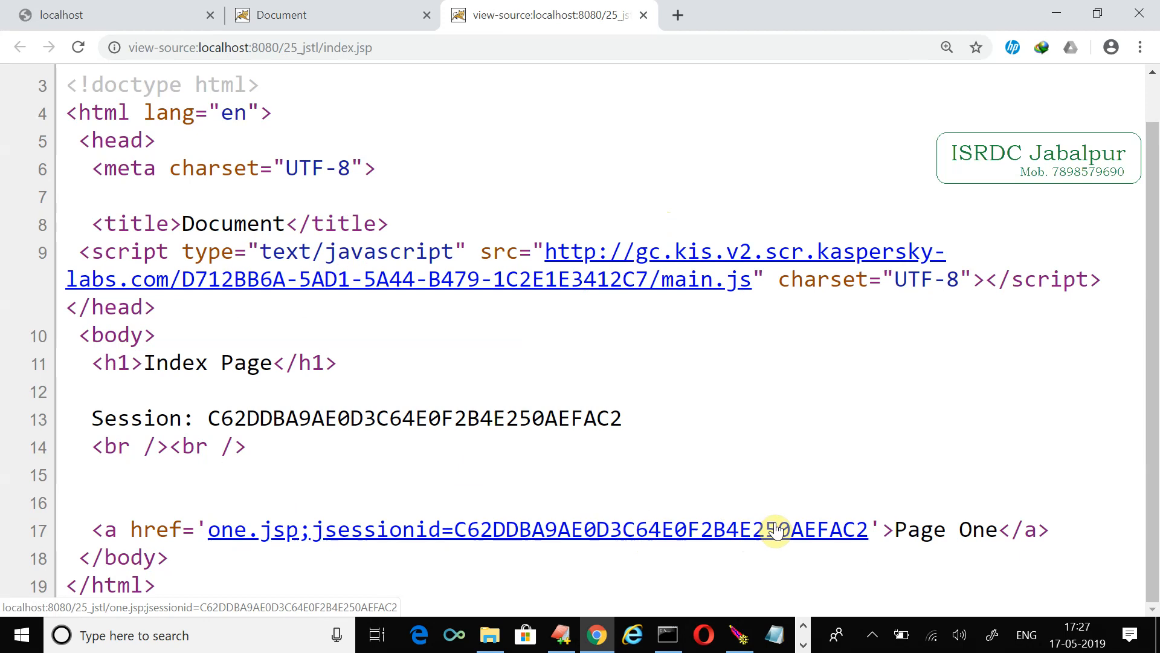
pyautogui.click(641, 15)
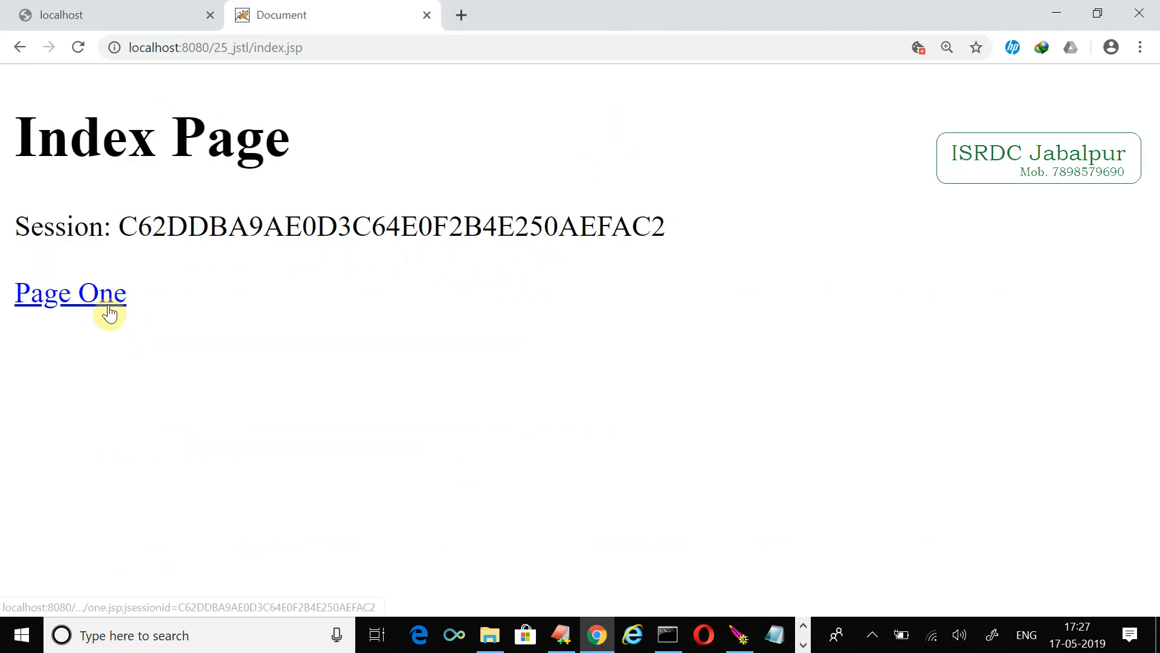
# - Follow Page One, Two and Three with the same jsessionid, then add the missing / in two.jsp's c:url tag
pyautogui.click(70, 292)
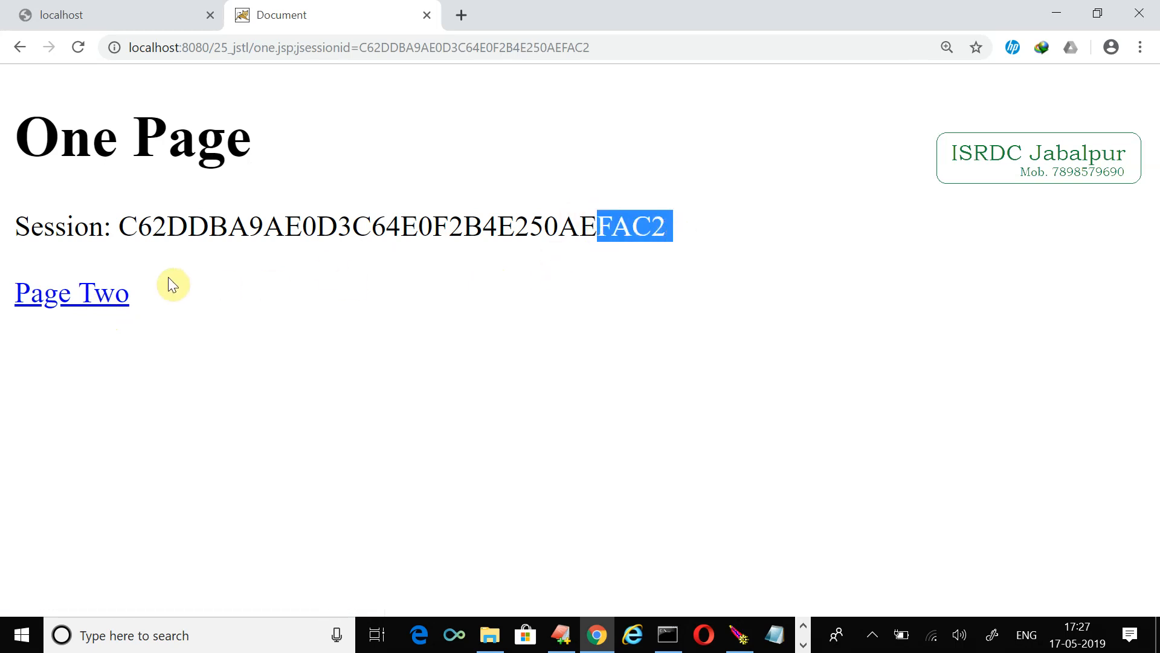
pyautogui.click(71, 292)
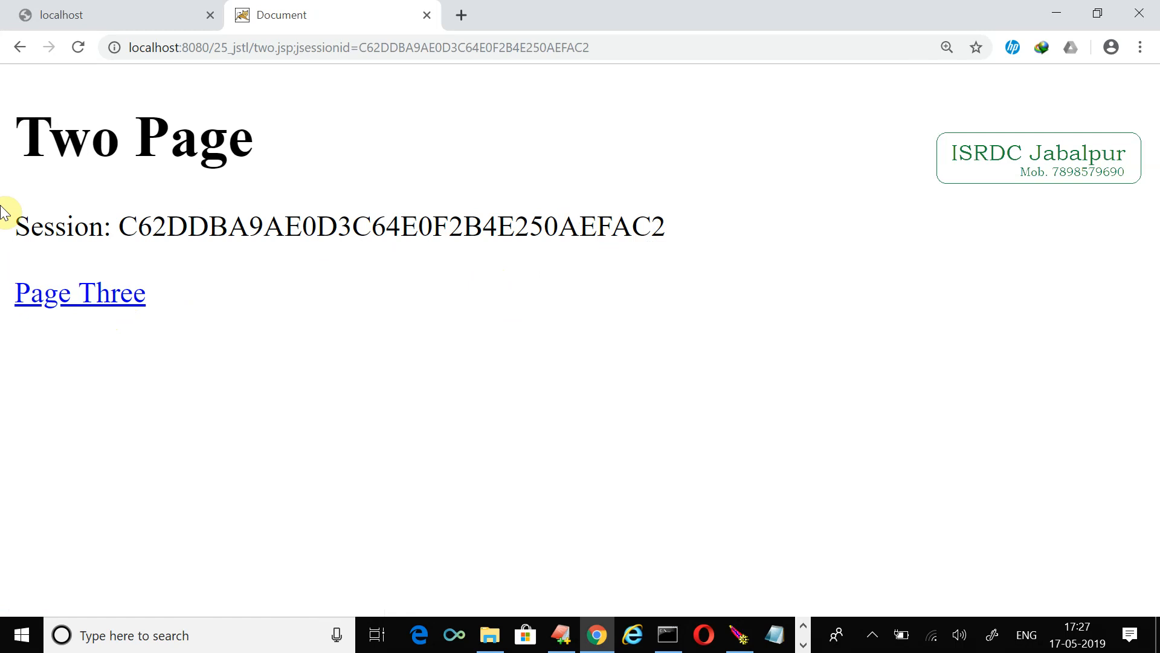
pyautogui.moveTo(128, 337)
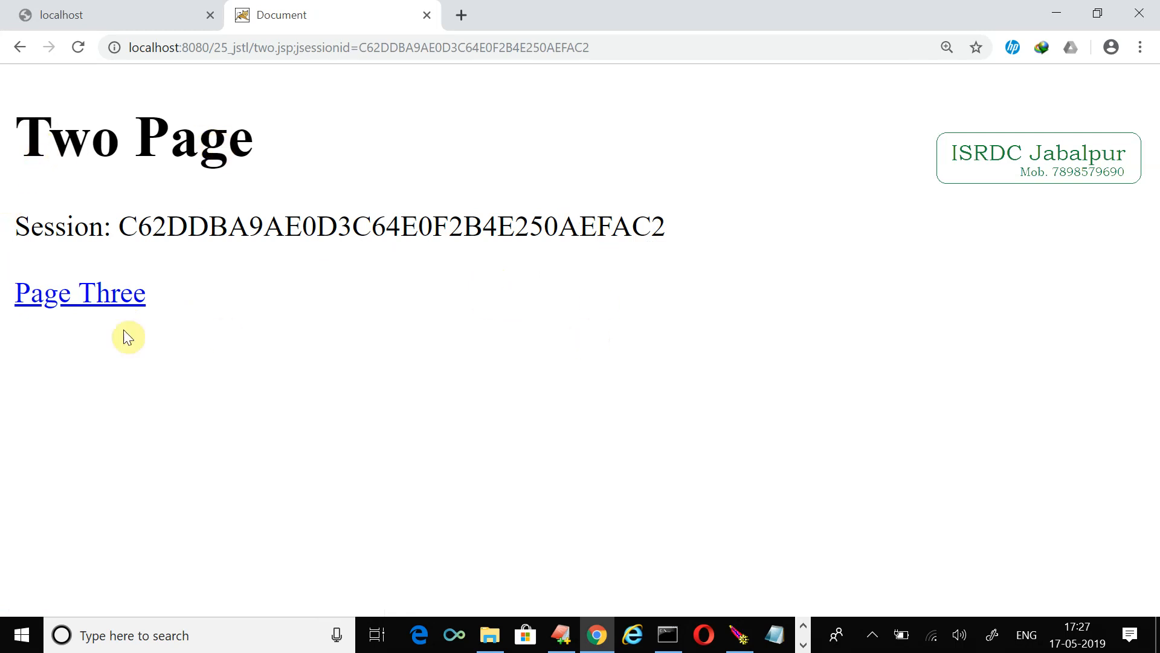
pyautogui.click(80, 293)
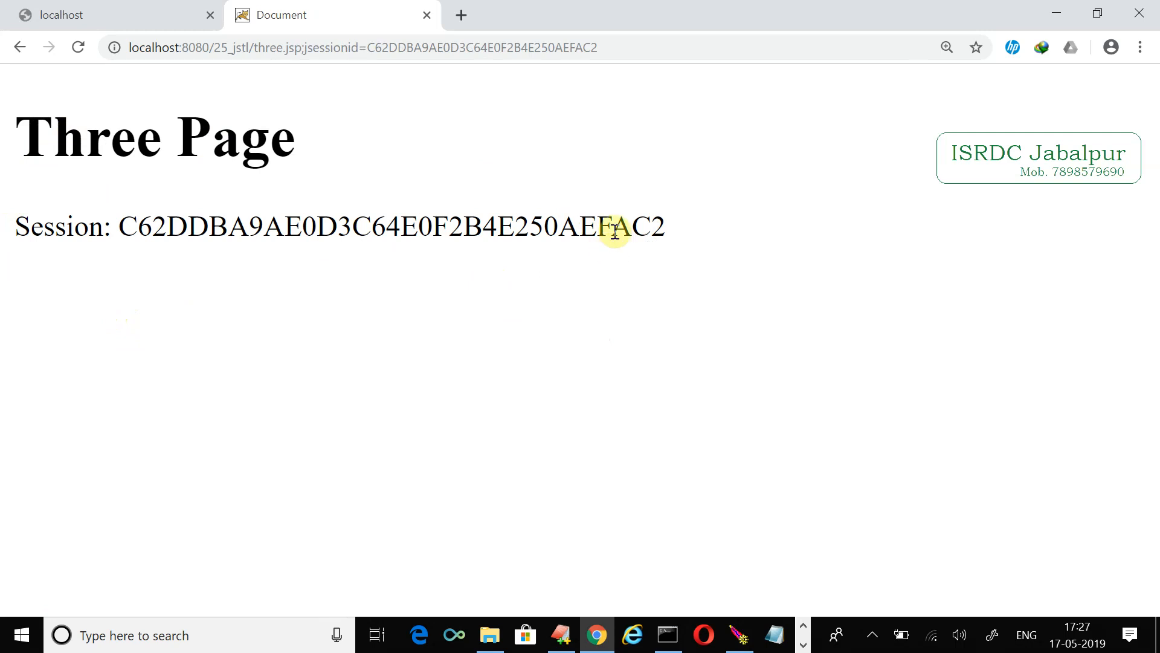
pyautogui.moveTo(673, 362)
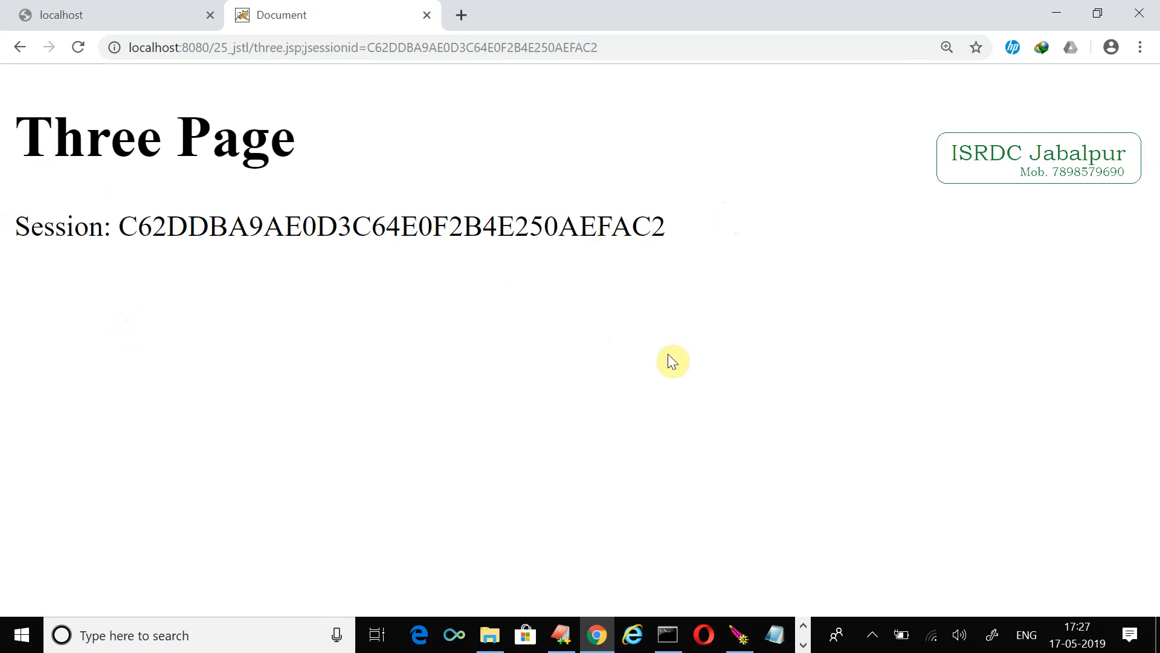
pyautogui.moveTo(509, 618)
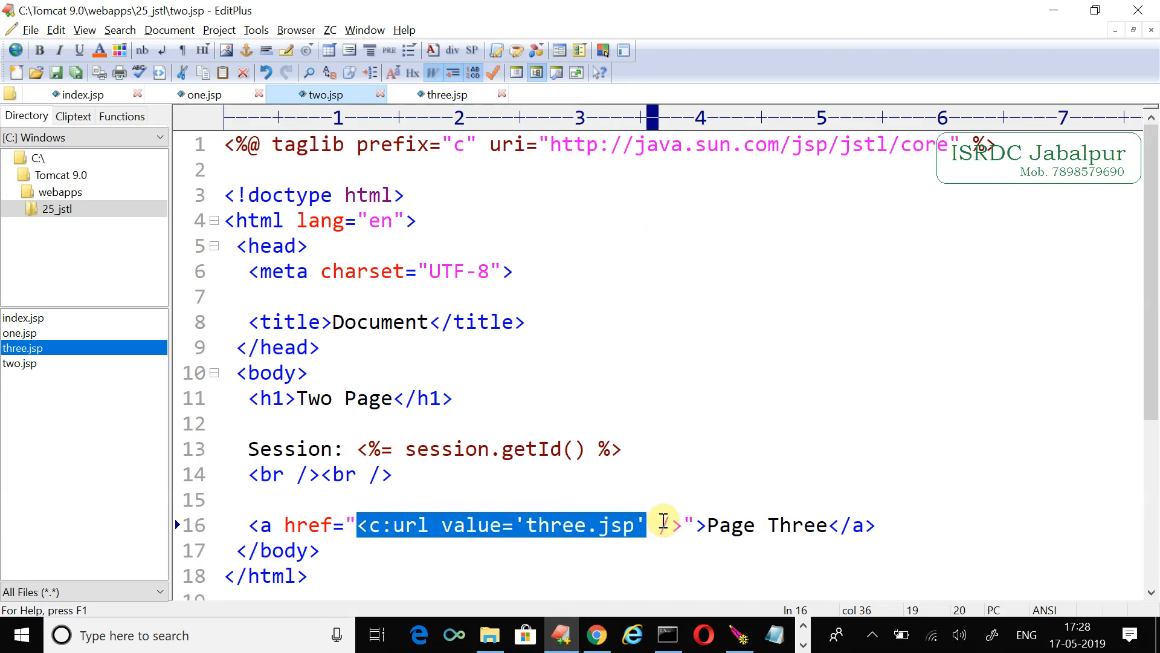
pyautogui.write('/')
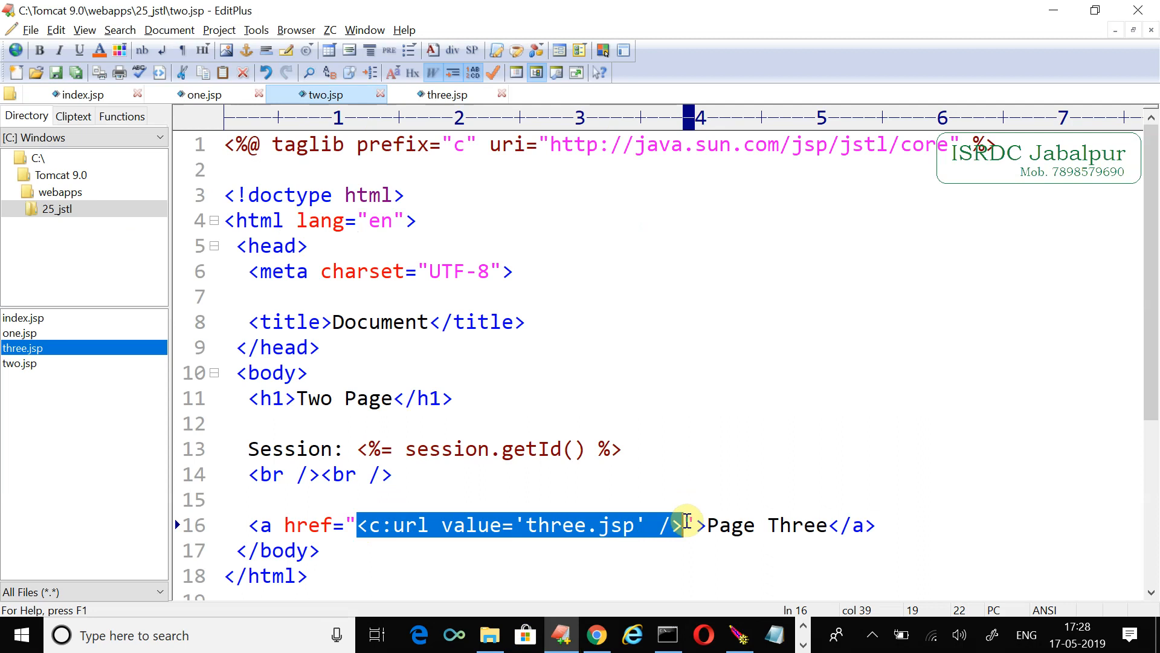